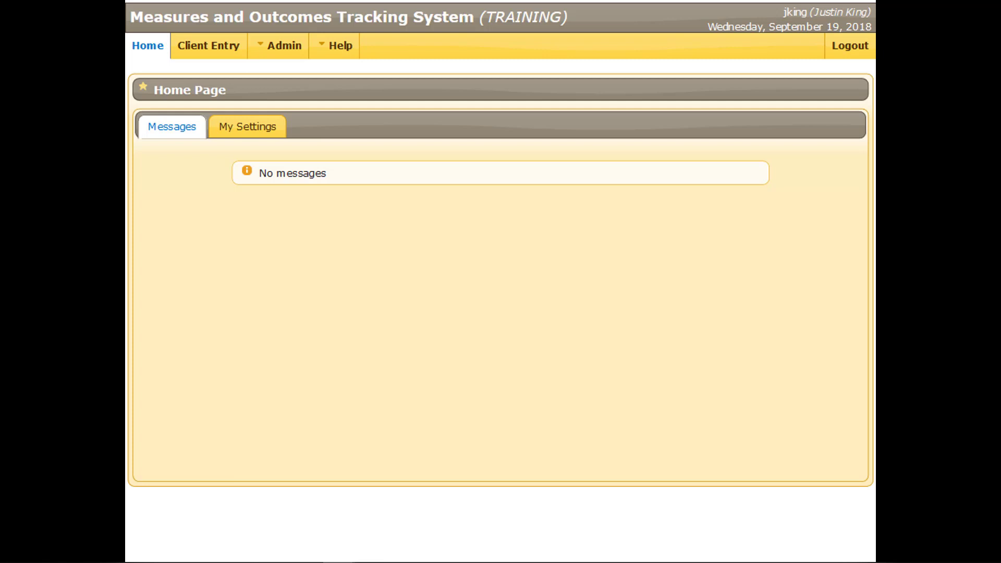
mouse_move(193, 267)
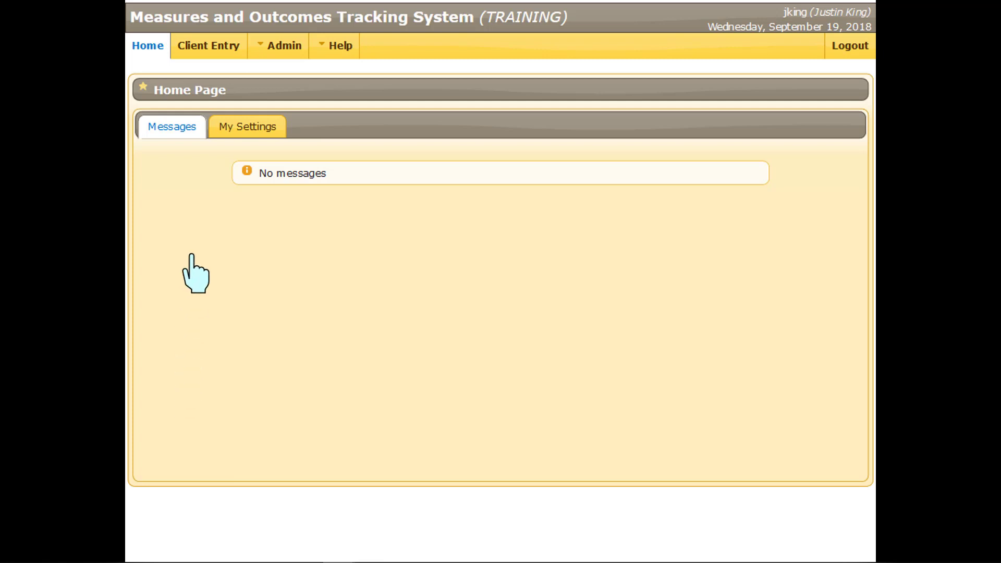
mouse_move(211, 57)
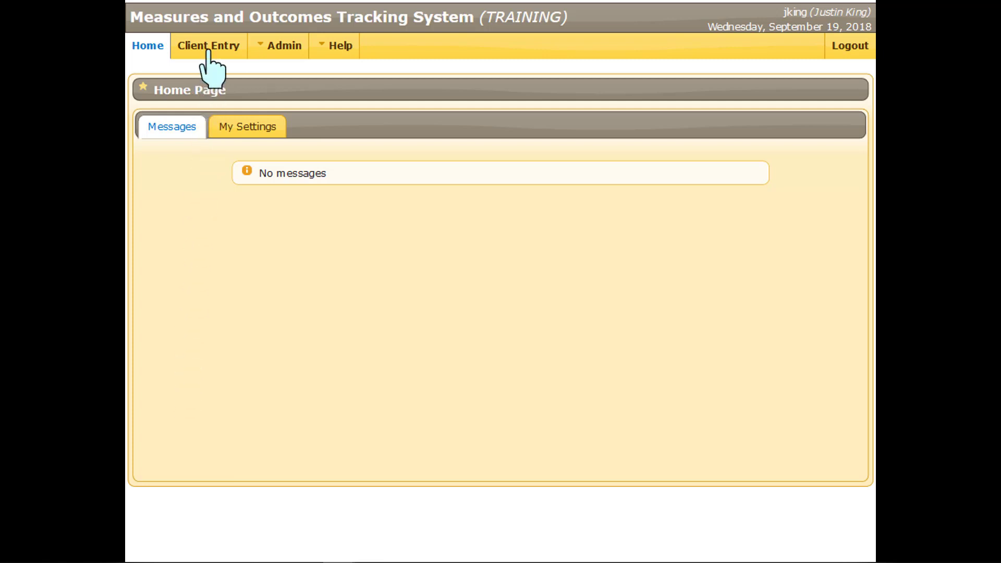
Search client lookup for last name 'Collins' under A Magnificent Healer, all facilities
left_click(207, 46)
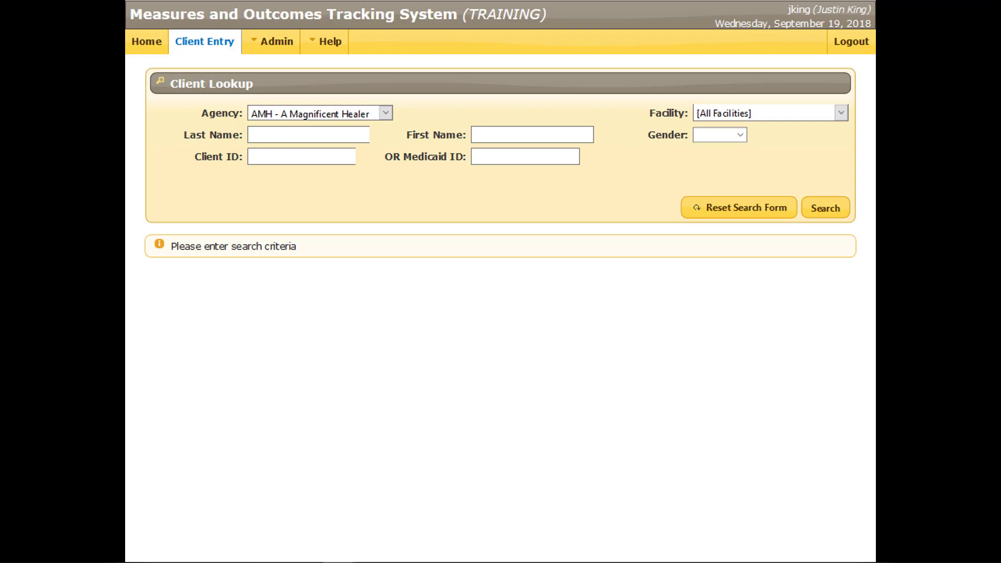
left_click(385, 113)
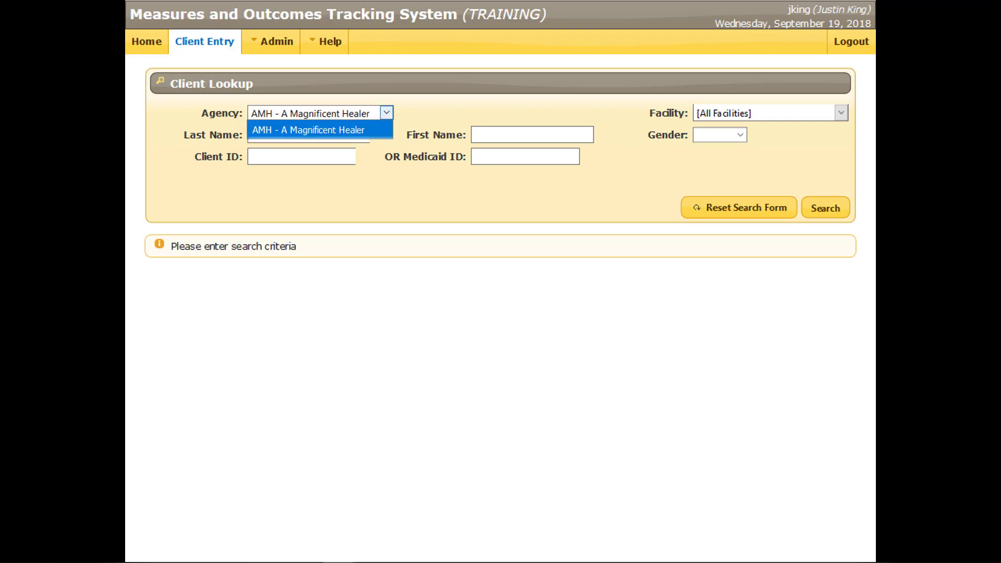
left_click(842, 113)
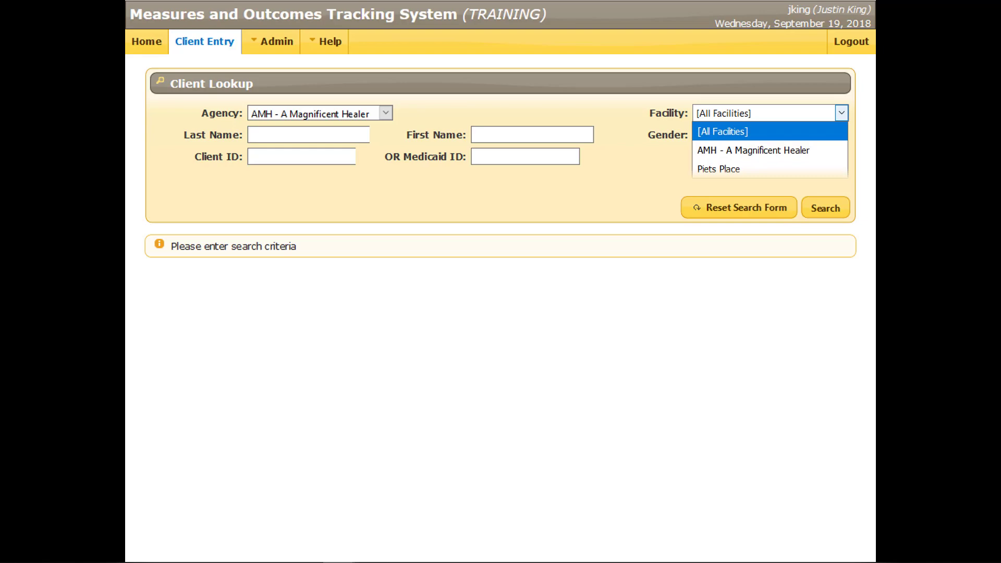
left_click(720, 131)
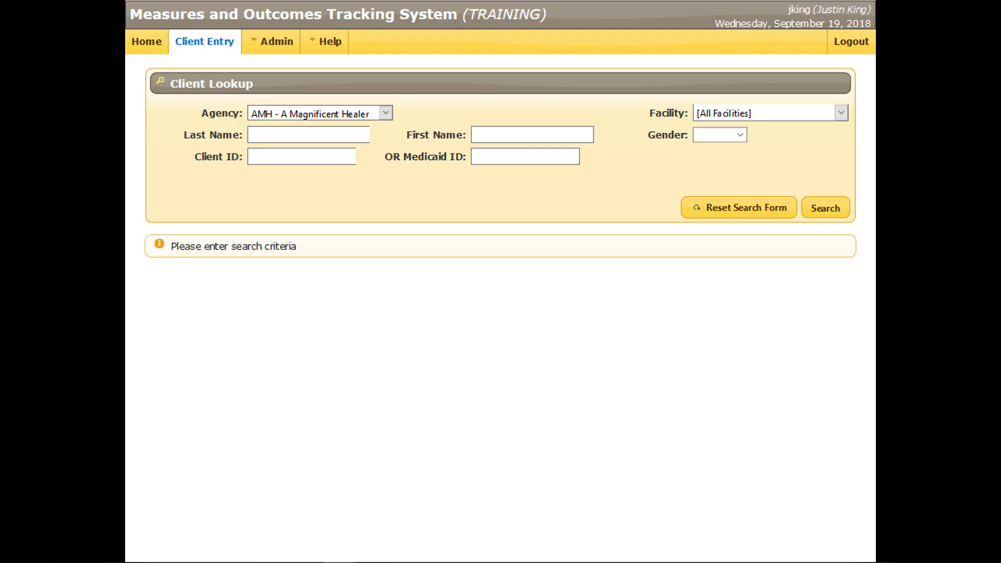
type("Collins")
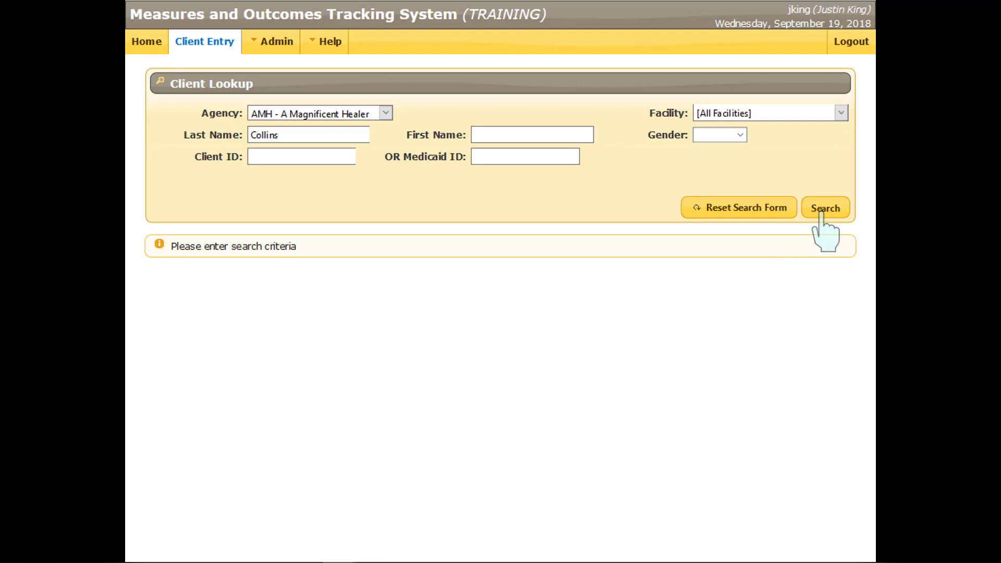
left_click(824, 207)
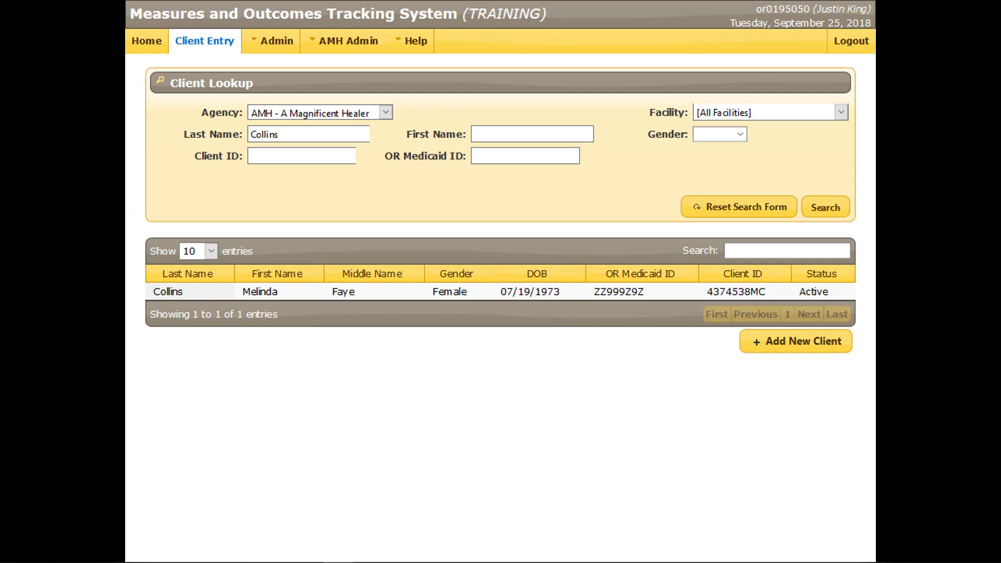
mouse_move(202, 498)
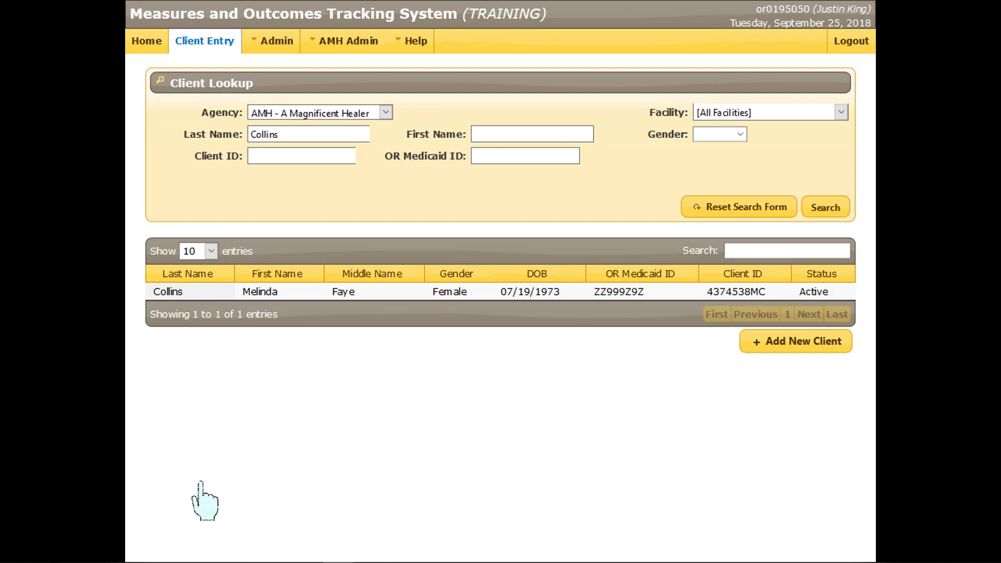
mouse_move(262, 313)
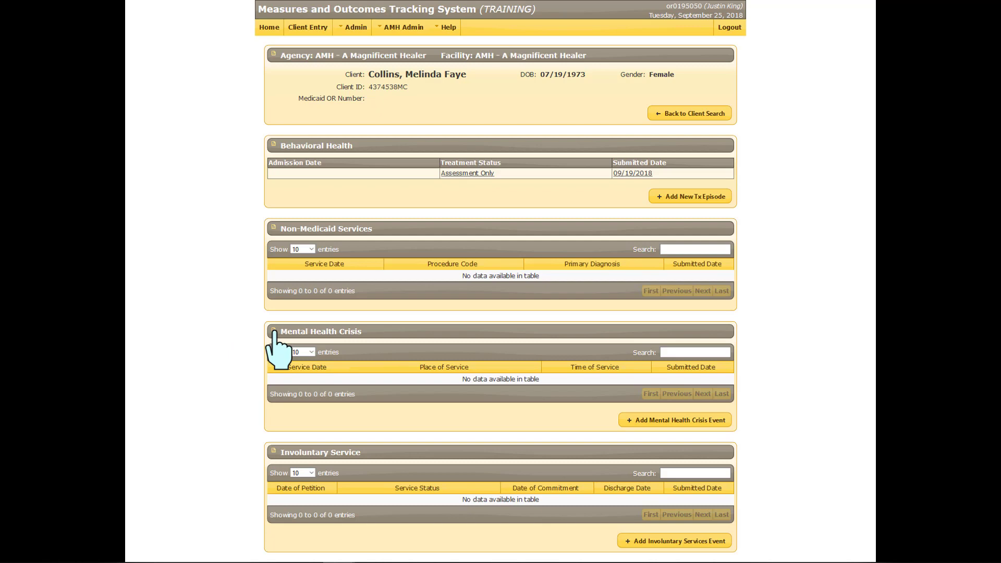
mouse_move(686, 211)
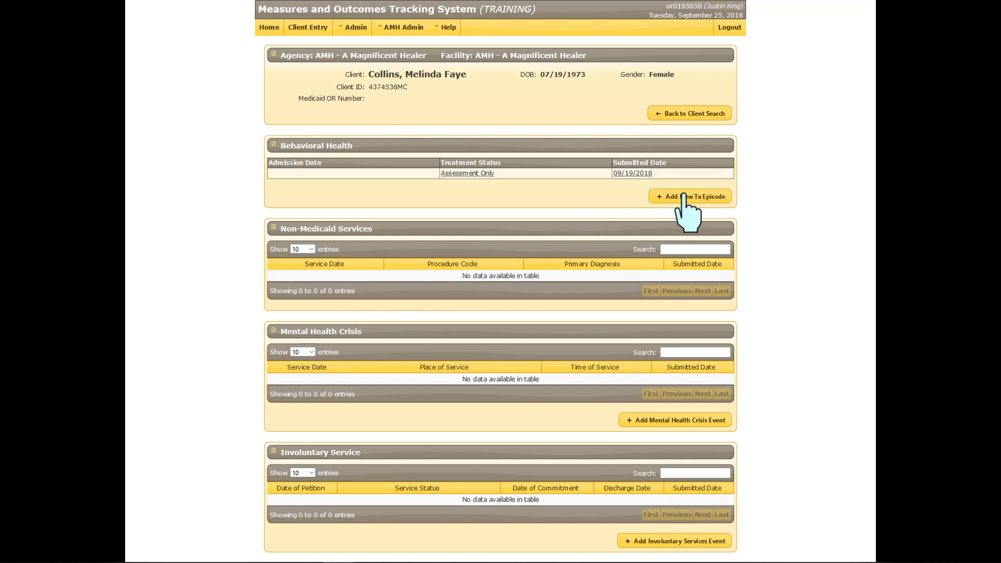
Add a new treatment episode and set its treatment status to Active
left_click(689, 196)
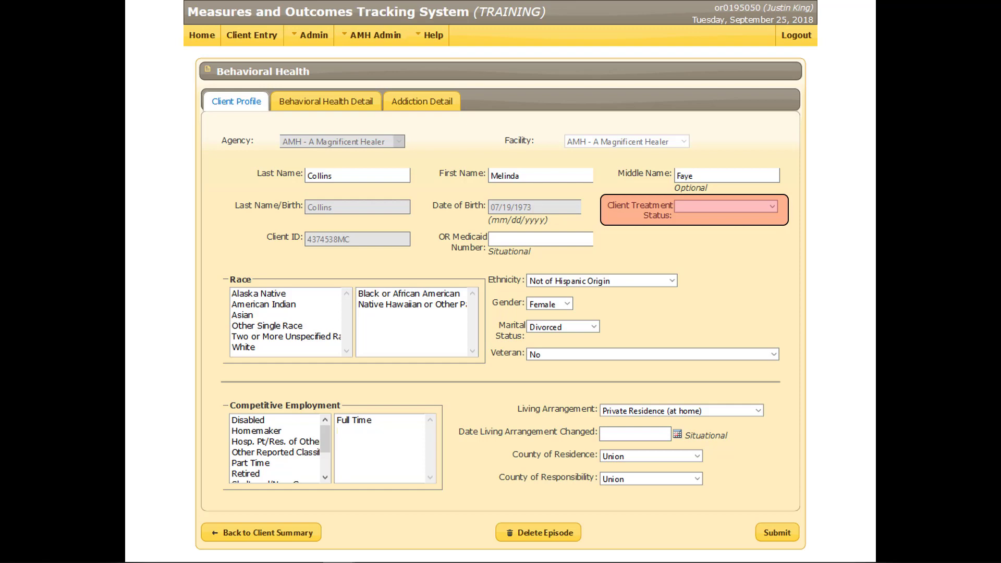
left_click(724, 206)
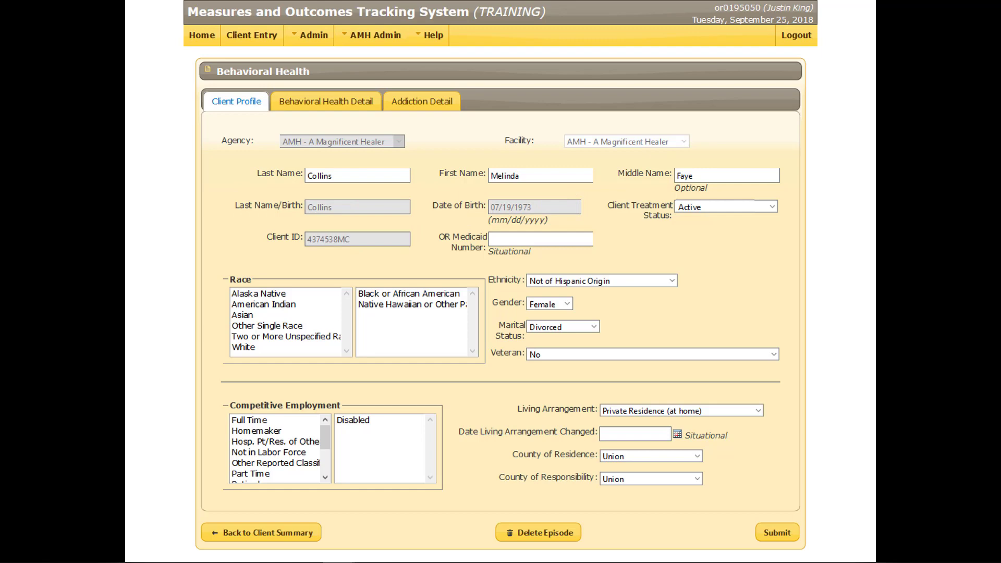
mouse_move(300, 159)
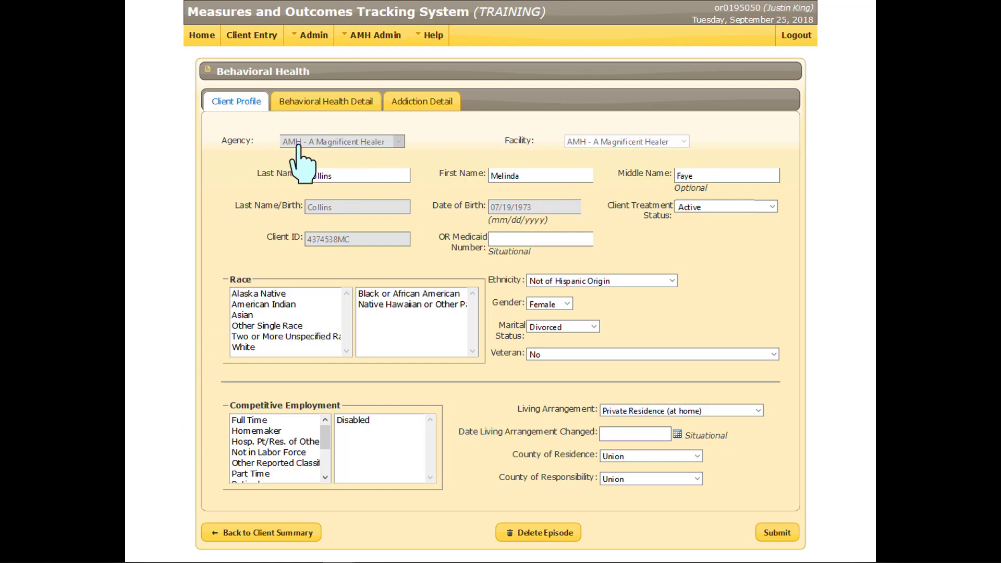
mouse_move(303, 169)
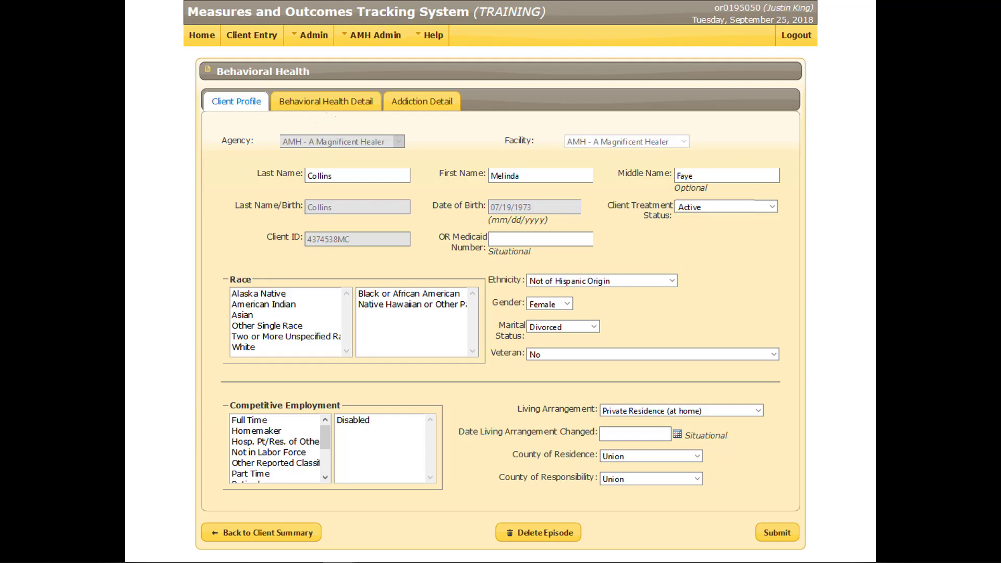
Enter ZIP 97827 and Oregon as state of residence in behavioral health details
left_click(324, 101)
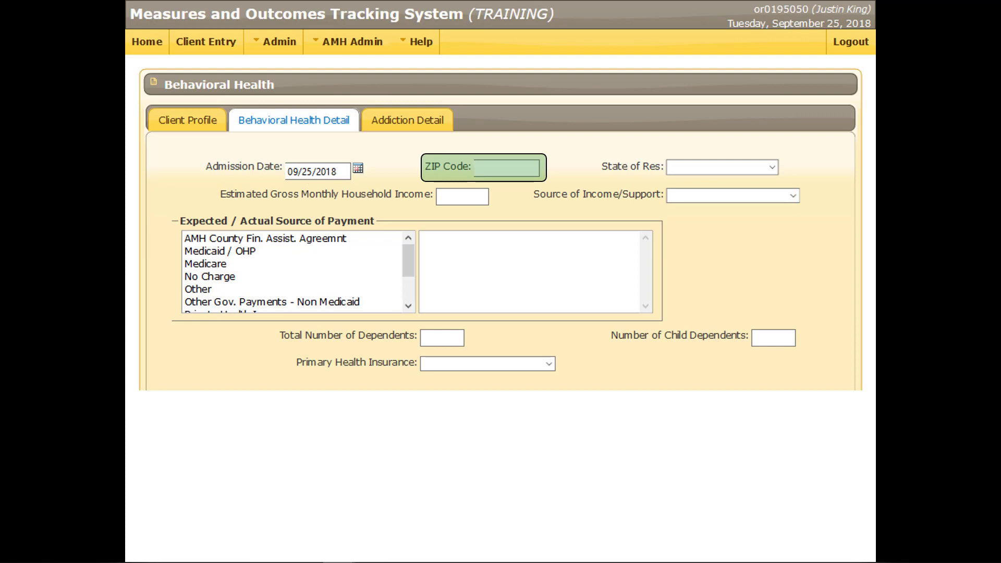
type("97827")
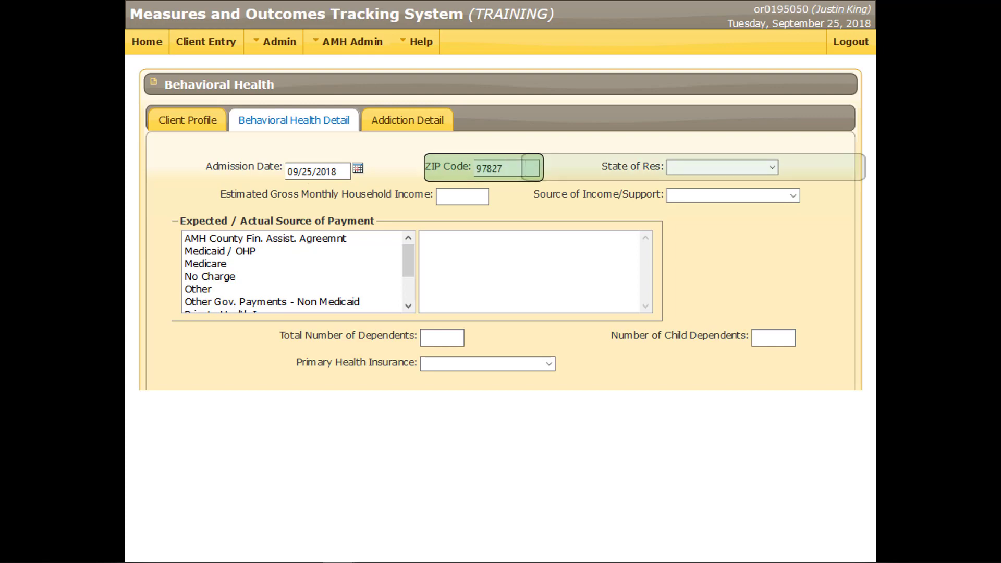
left_click(721, 167)
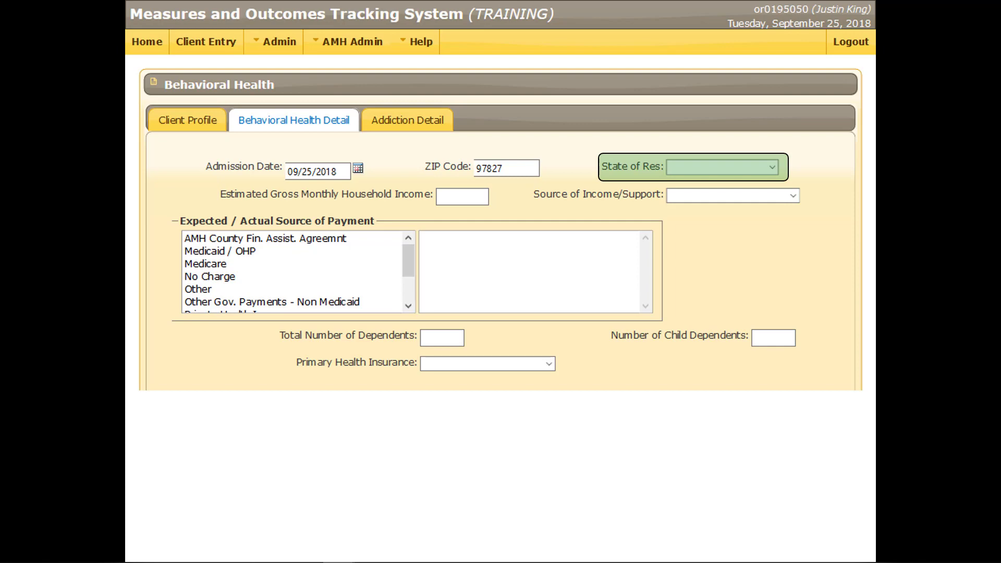
left_click(770, 167)
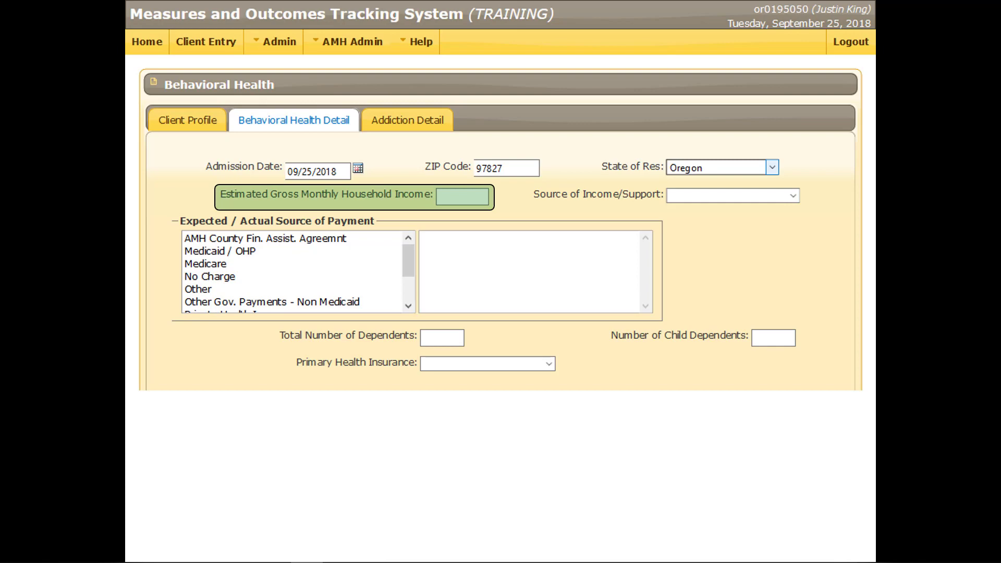
Record household income, Disability/SSDI income source, 1 dependent and 0 child dependents
type("24000")
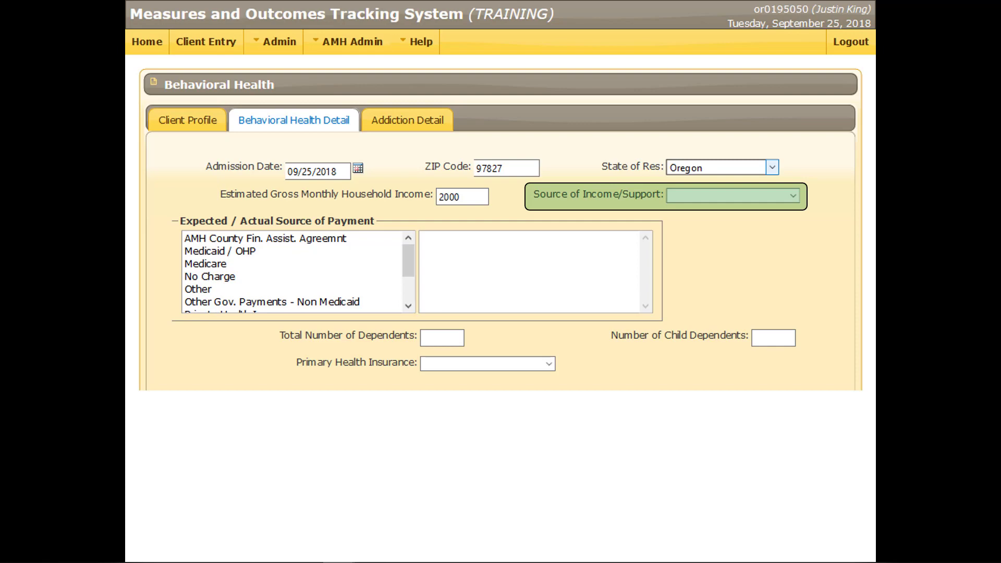
left_click(791, 195)
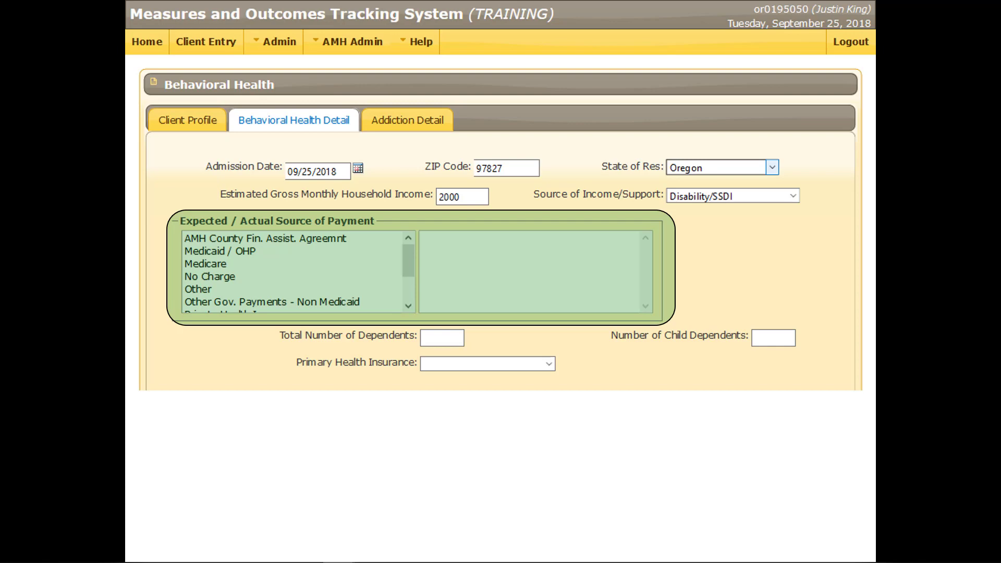
scroll("down", 3)
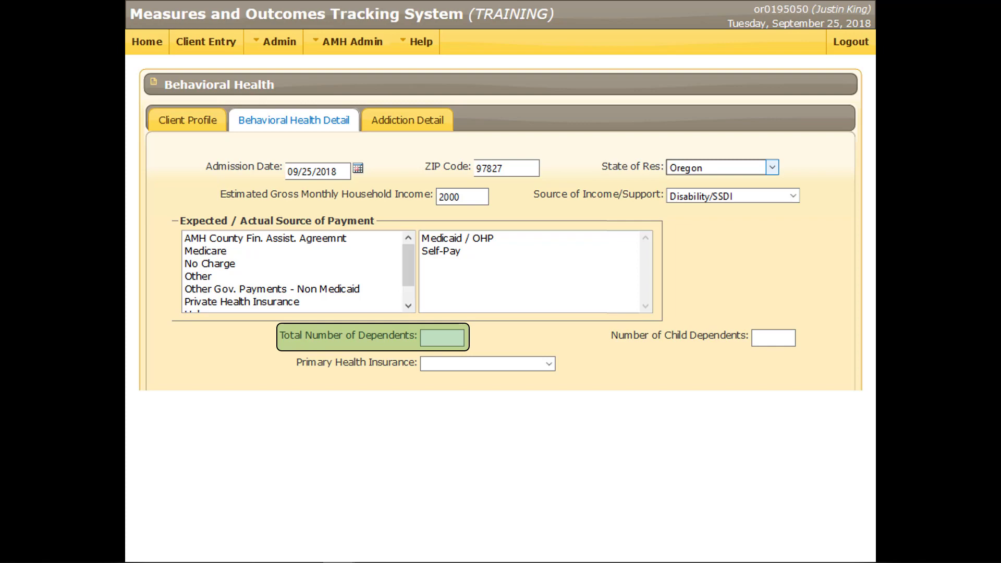
type("1")
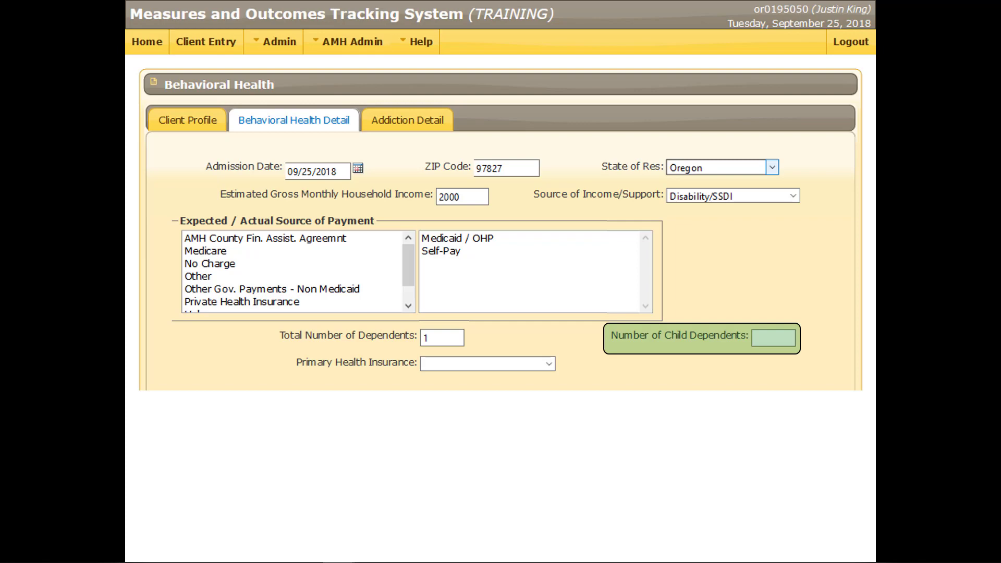
type("0")
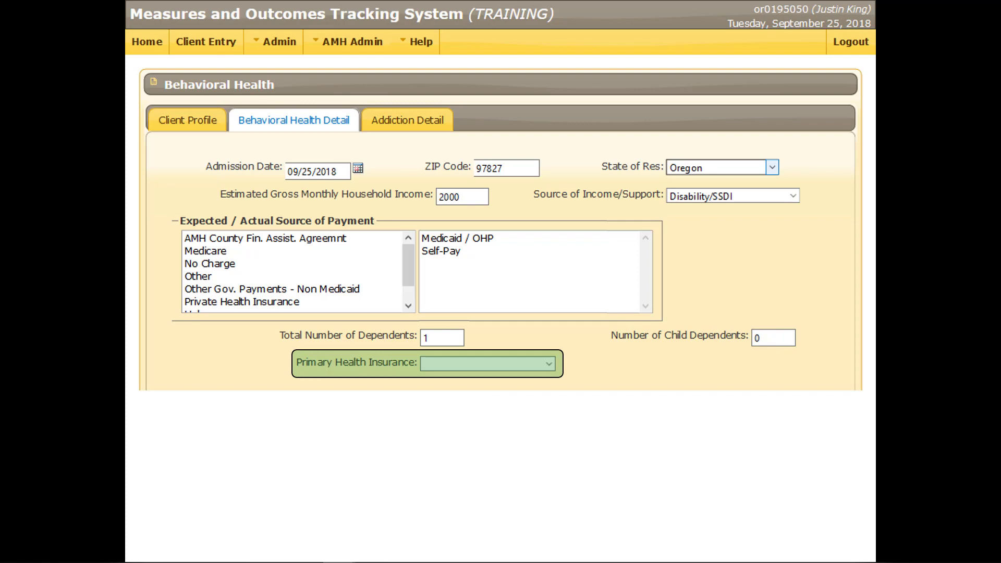
Select the client's primary health insurance before entering referral sources
left_click(547, 363)
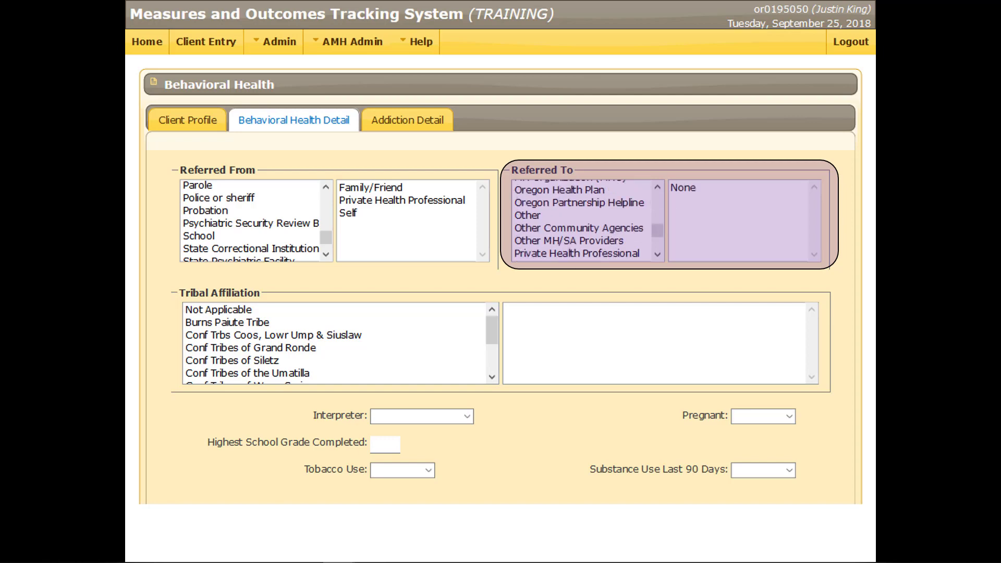
Set tribal affiliation Not Applicable, interpreter None and pregnant No
left_click(332, 345)
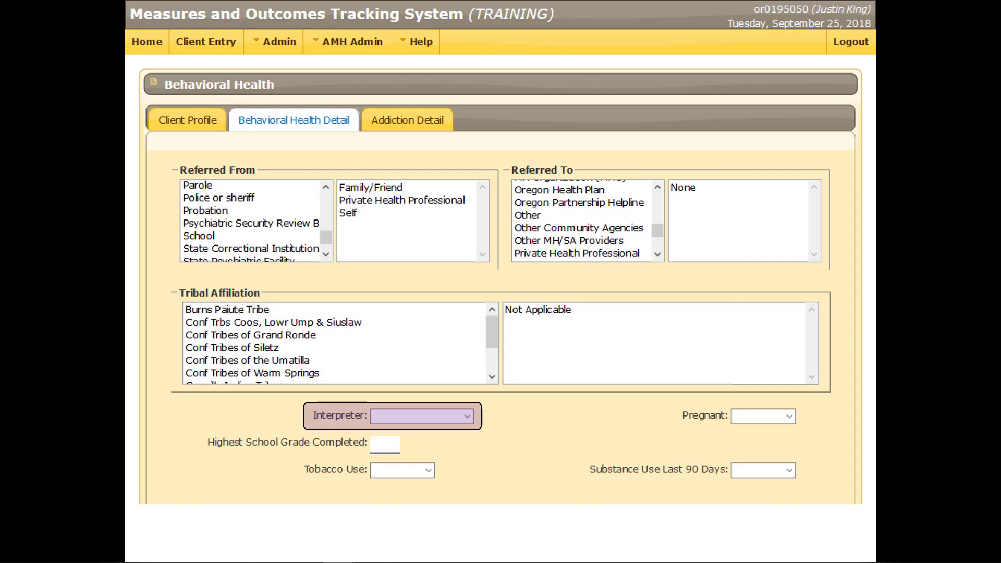
left_click(466, 416)
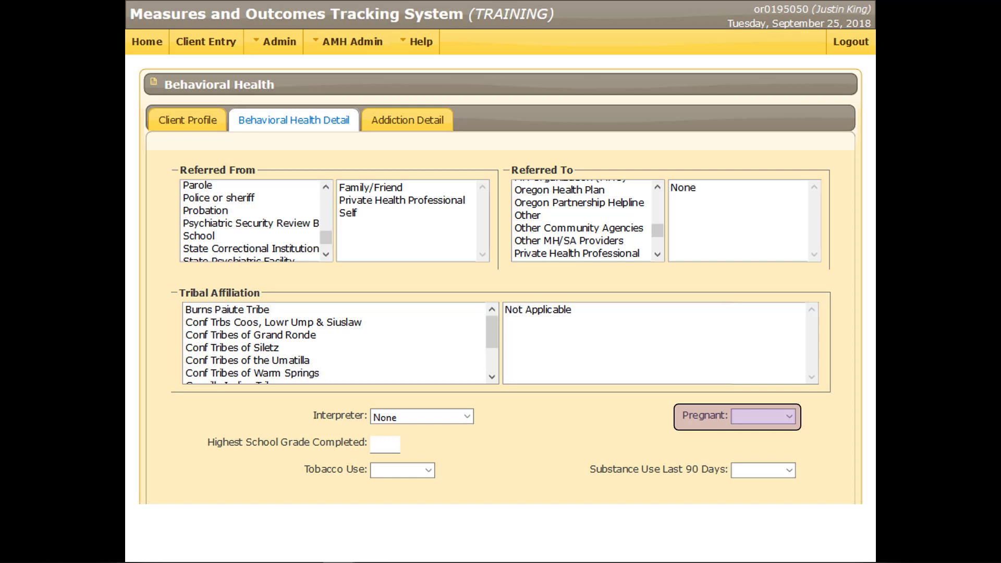
left_click(763, 416)
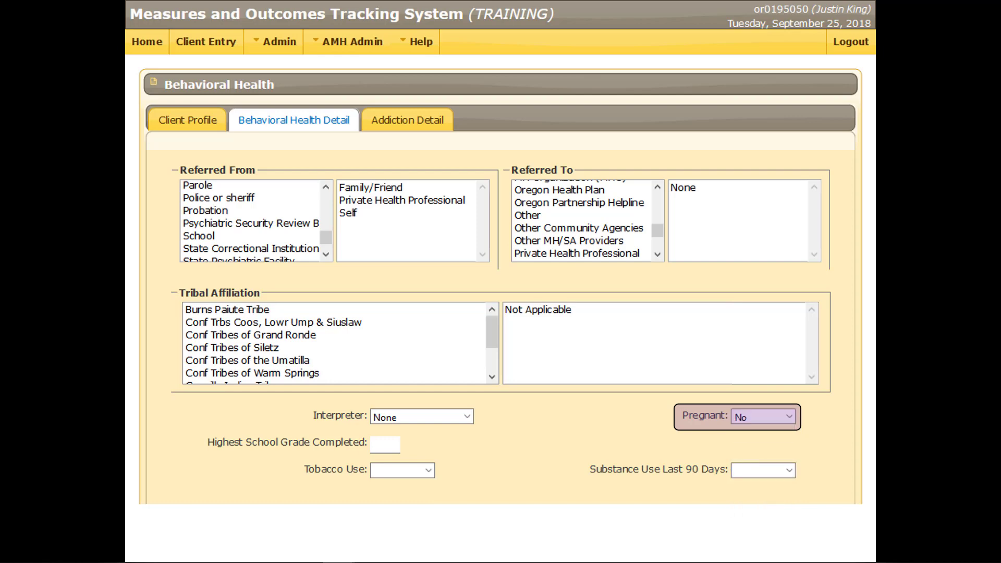
left_click(384, 443)
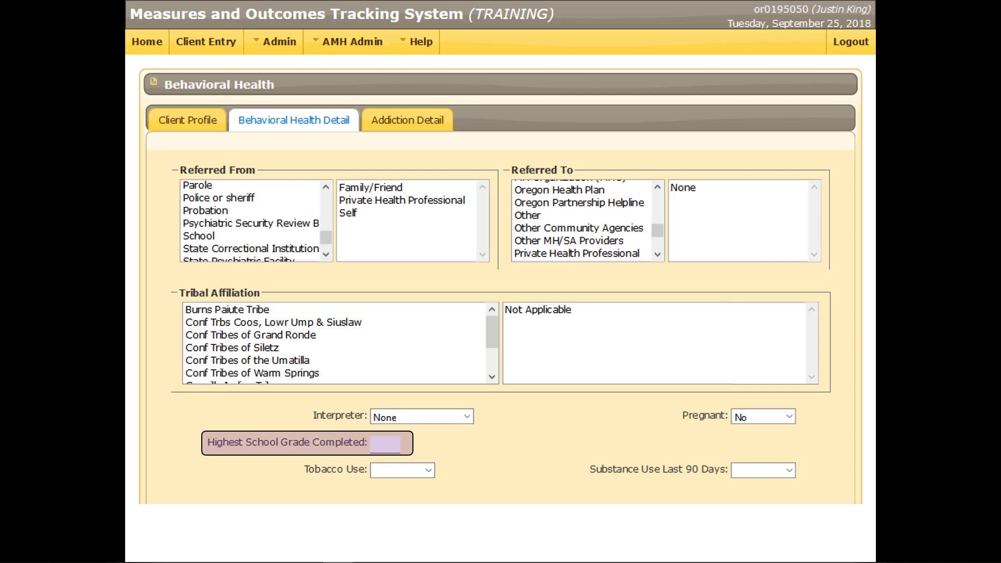
Record highest grade completed 11, tobacco use Yes, and substance use last 90 days Yes
type("11")
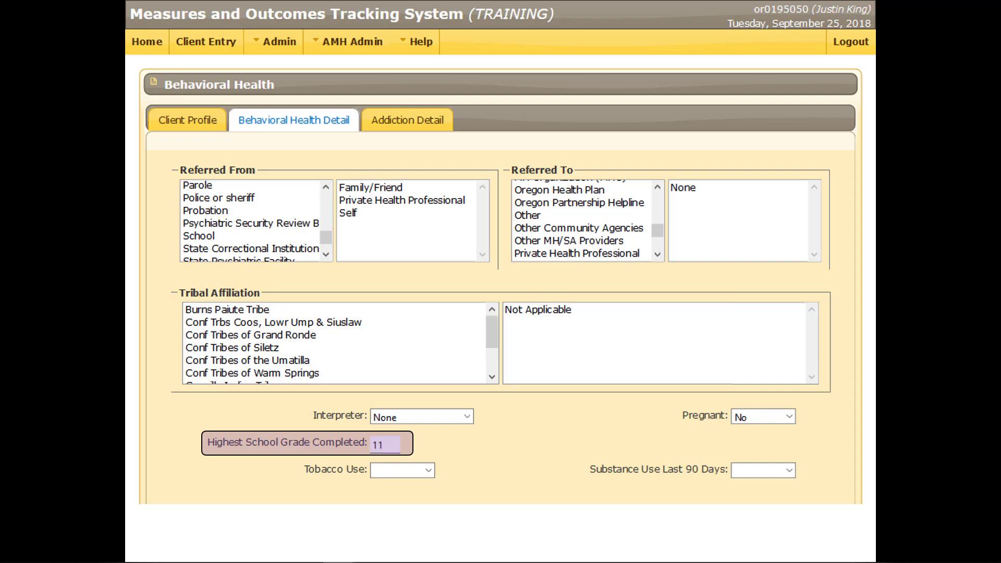
left_click(402, 469)
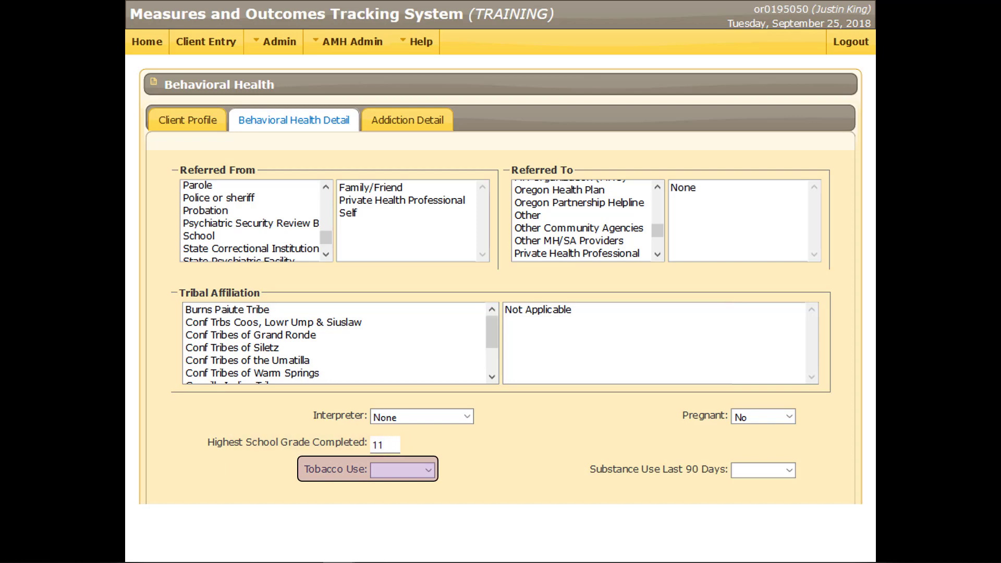
left_click(401, 469)
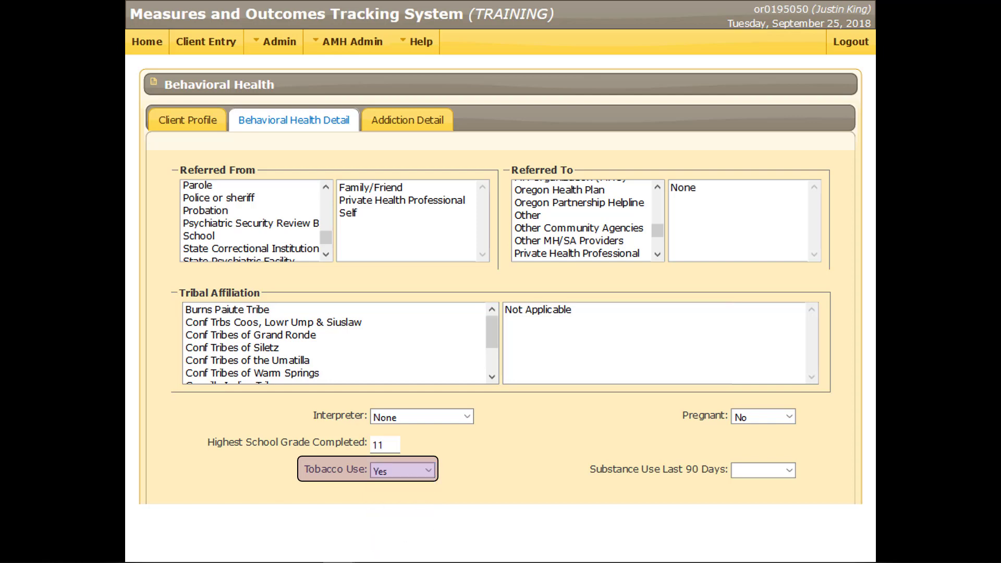
left_click(763, 469)
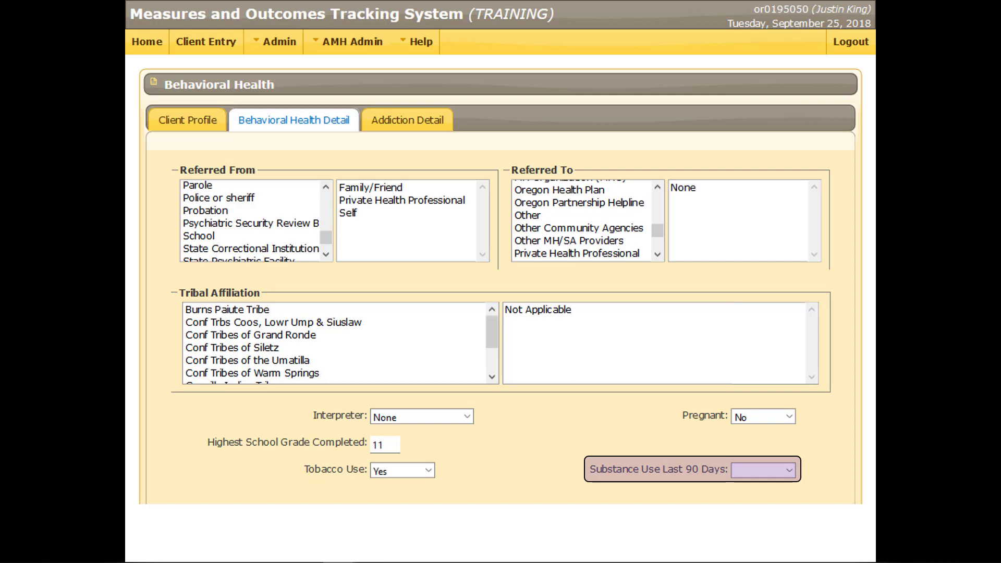
left_click(789, 469)
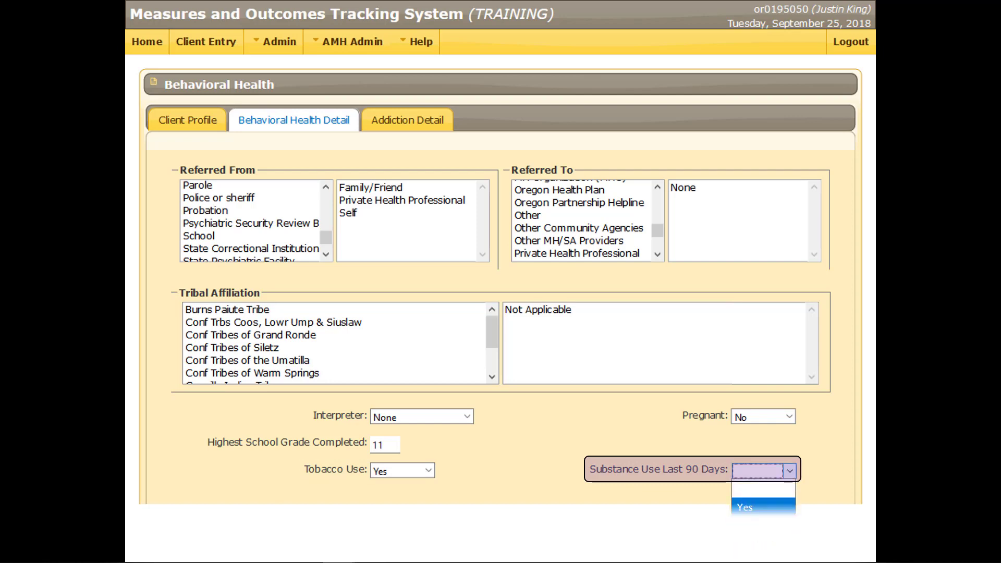
left_click(744, 506)
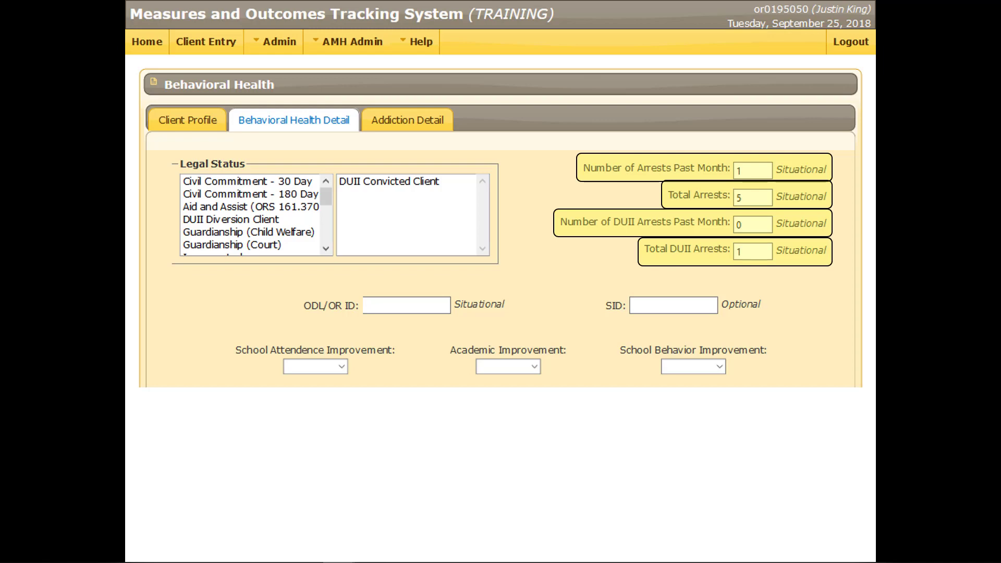
Review the DUII Convicted Client legal status and arrest counts, then select the ODL/OR ID field
left_click(405, 304)
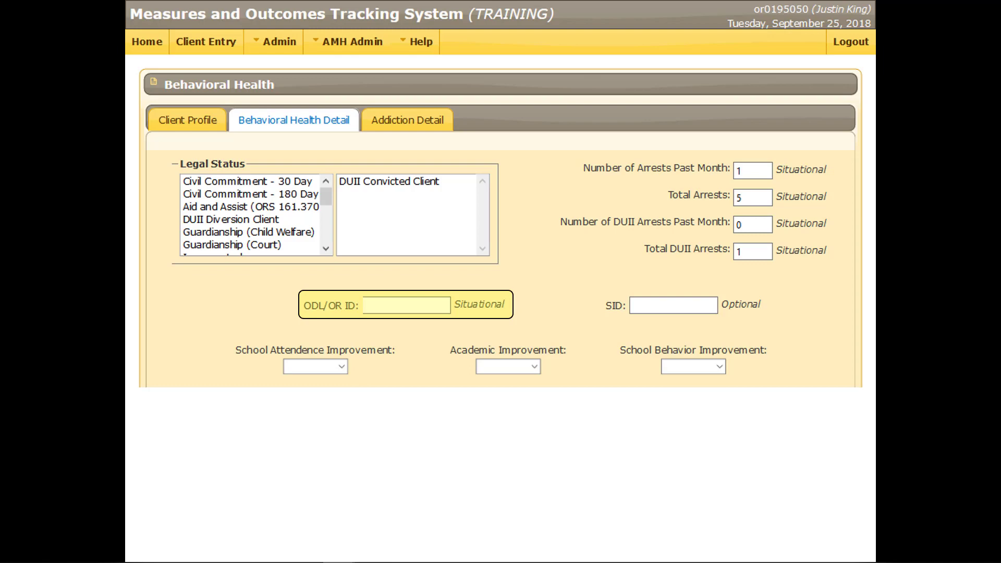
Enter ODL/OR ID A001234 and SID 22004321, and choose a School Attendance Improvement option
type("A001234")
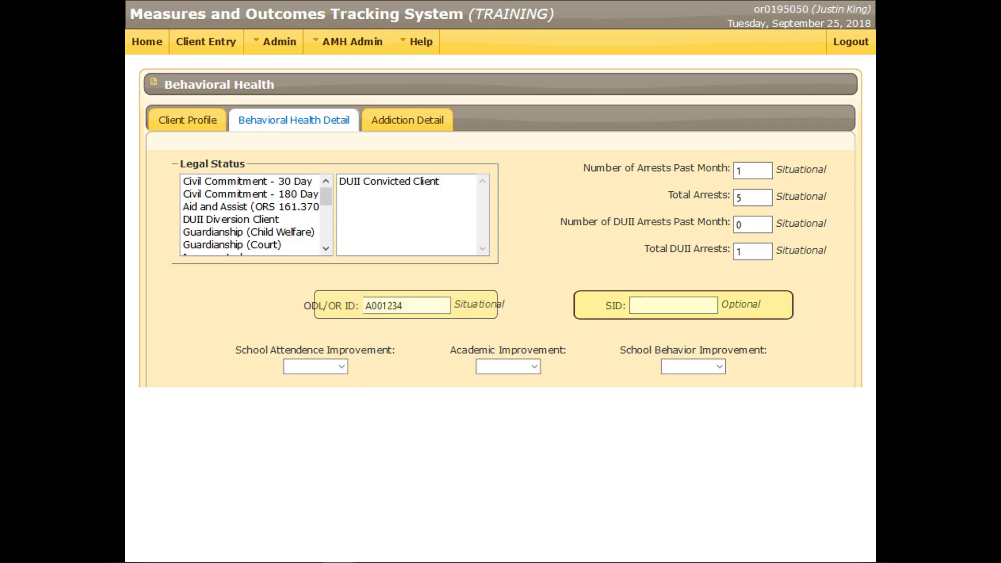
left_click(672, 305)
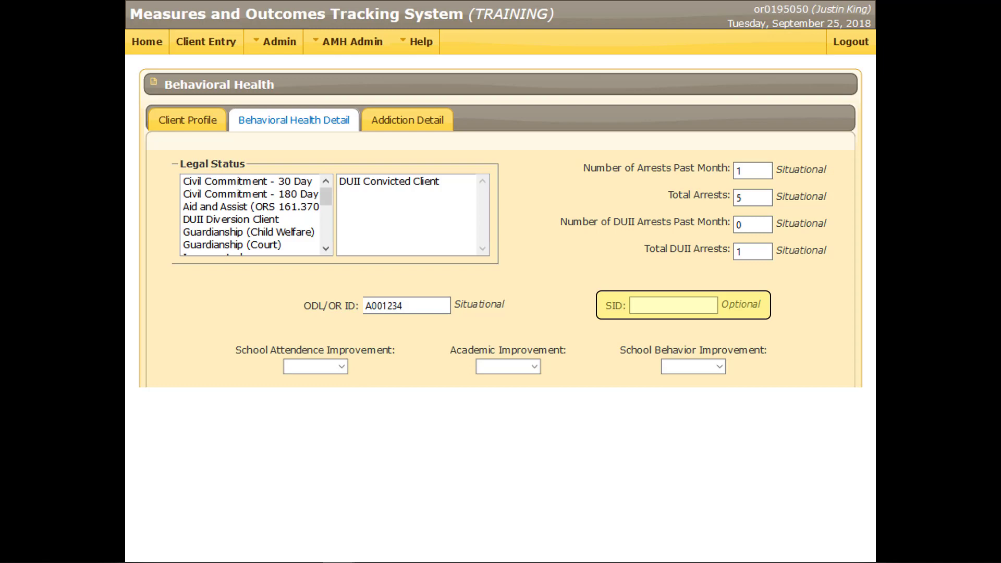
type("22004321")
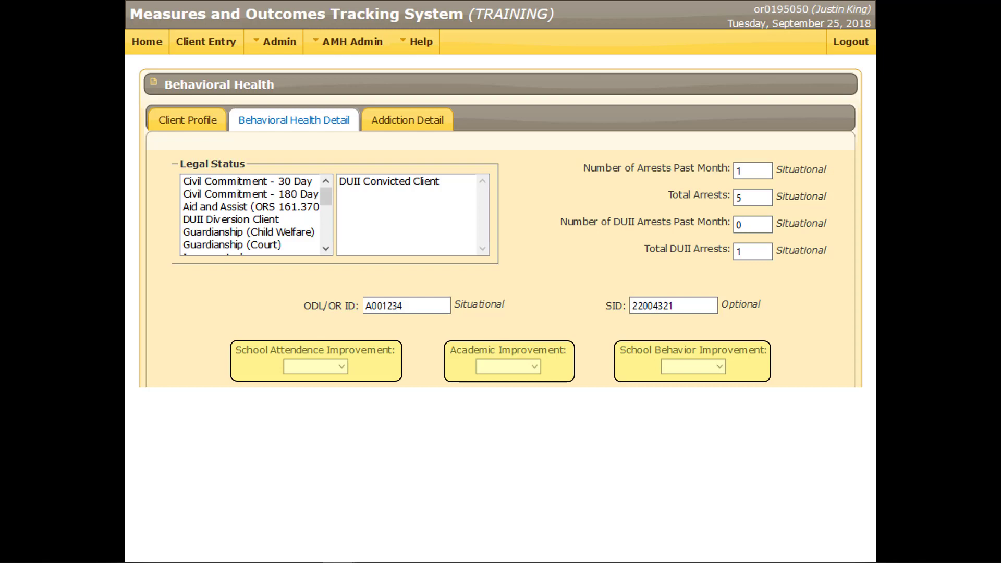
left_click(340, 366)
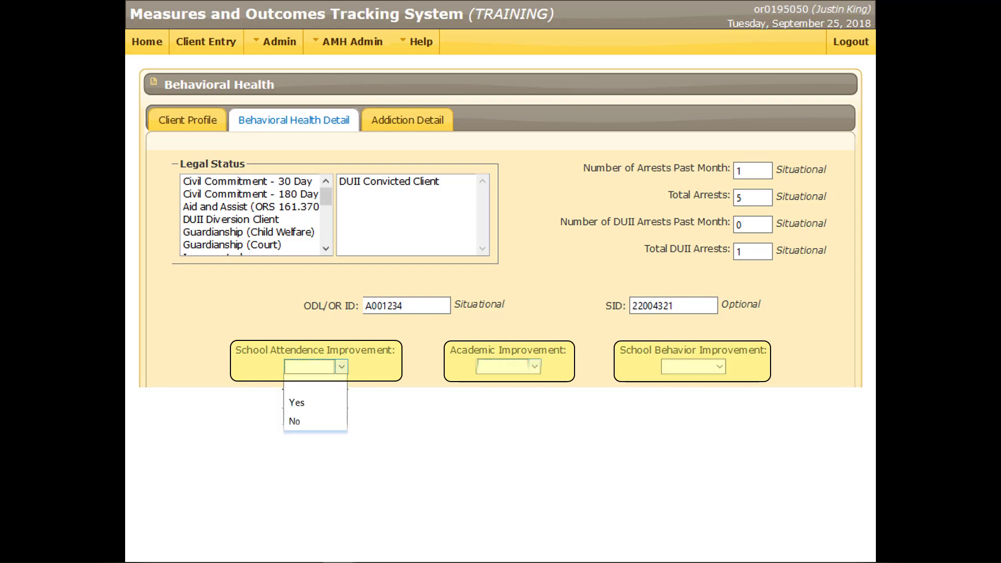
left_click(718, 366)
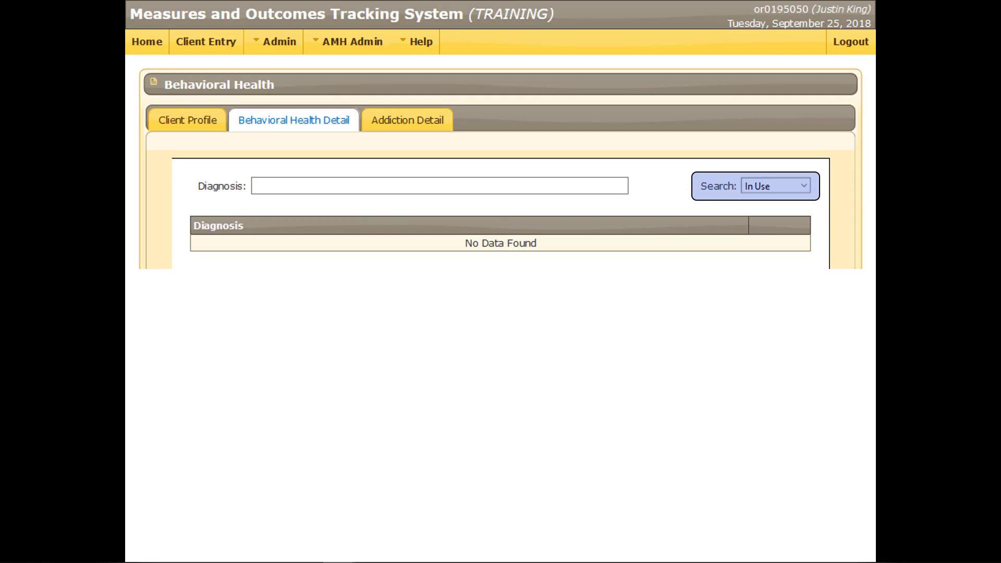
Limit diagnosis search to Behavioral and add diagnoses including recurrent major depressive disorder
left_click(802, 185)
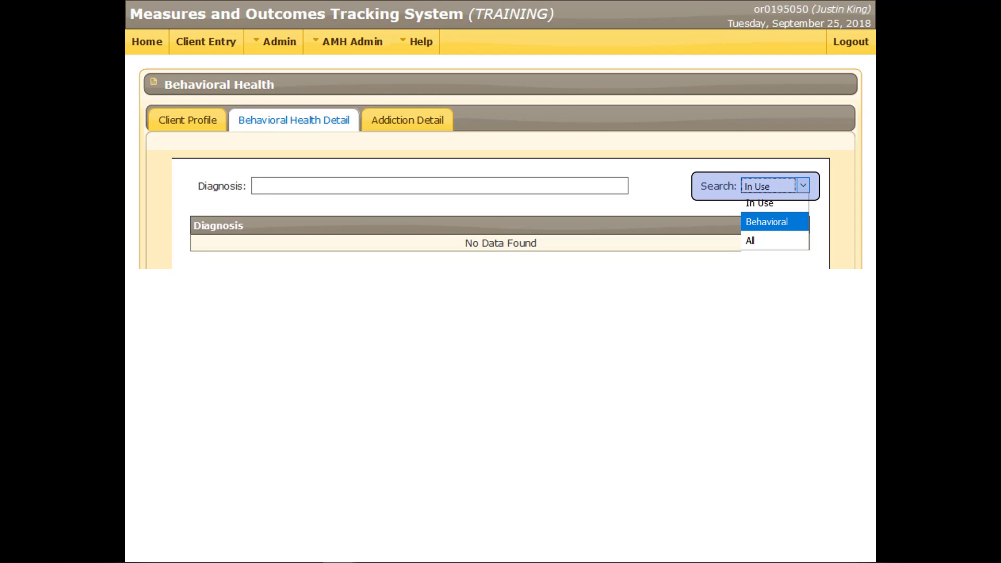
left_click(767, 222)
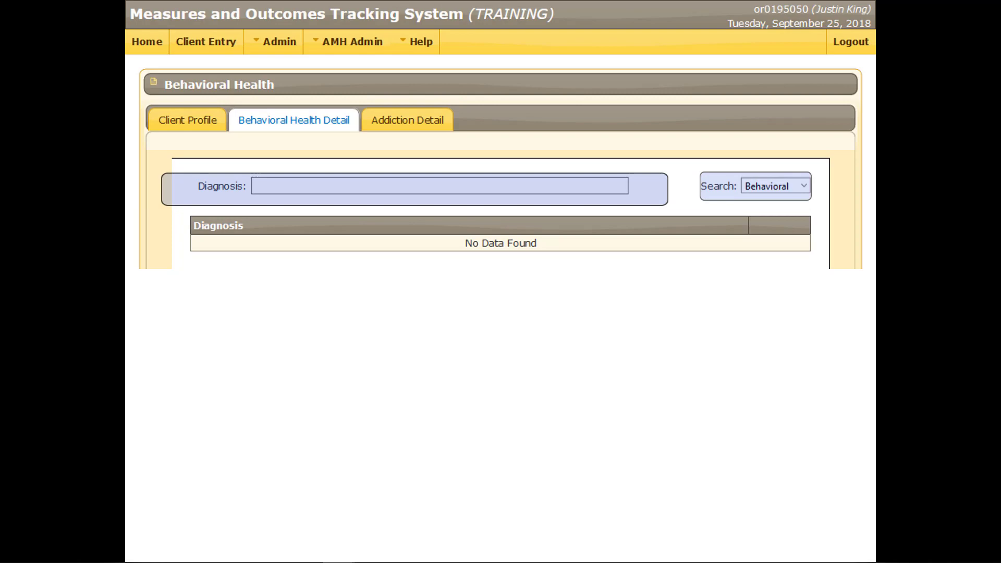
left_click(441, 185)
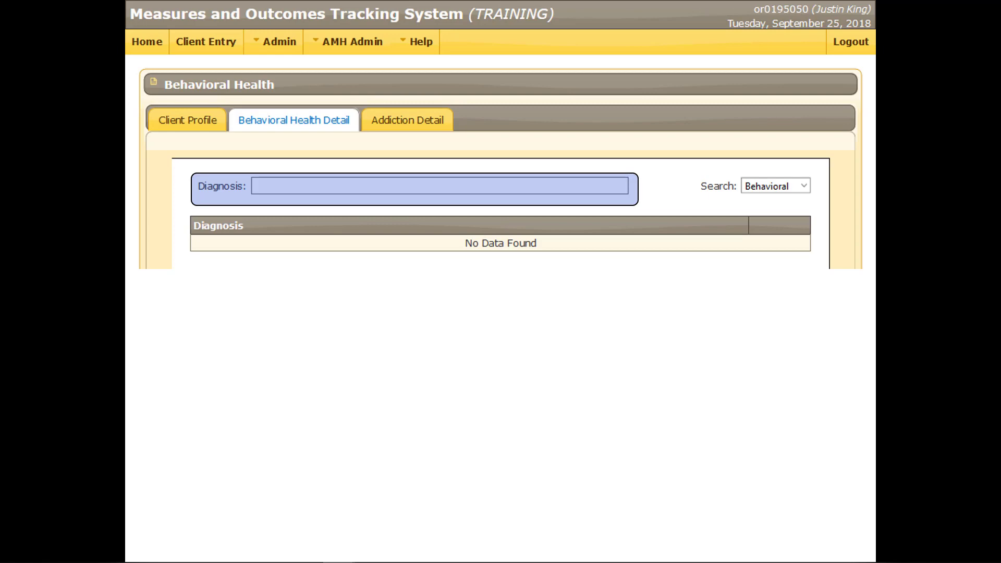
type("101")
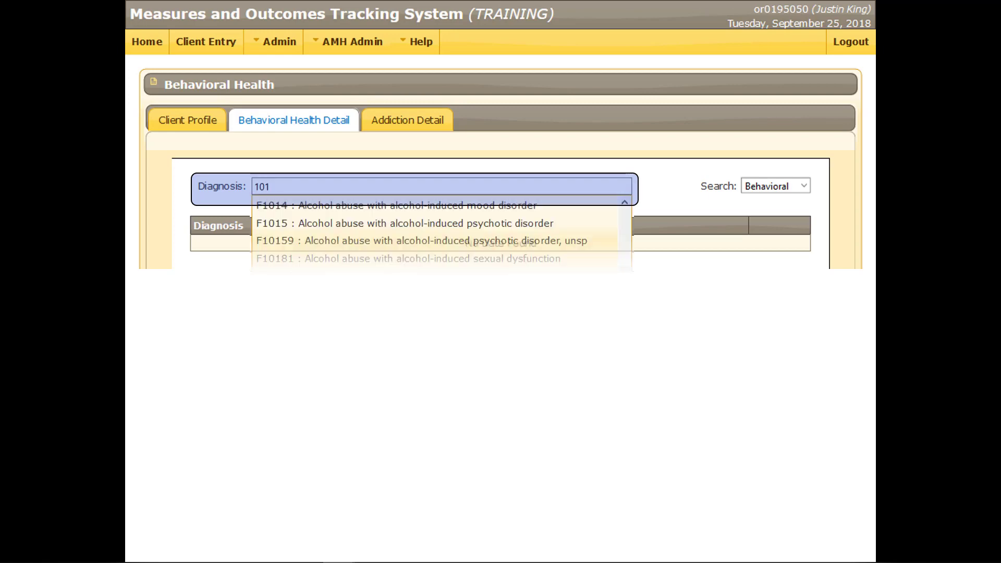
scroll("down", 3)
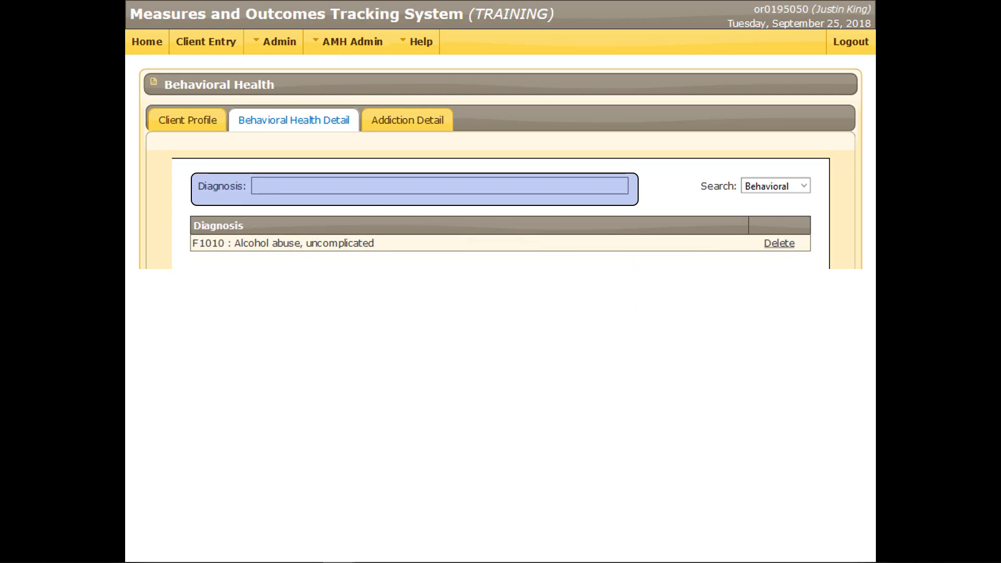
type("depress")
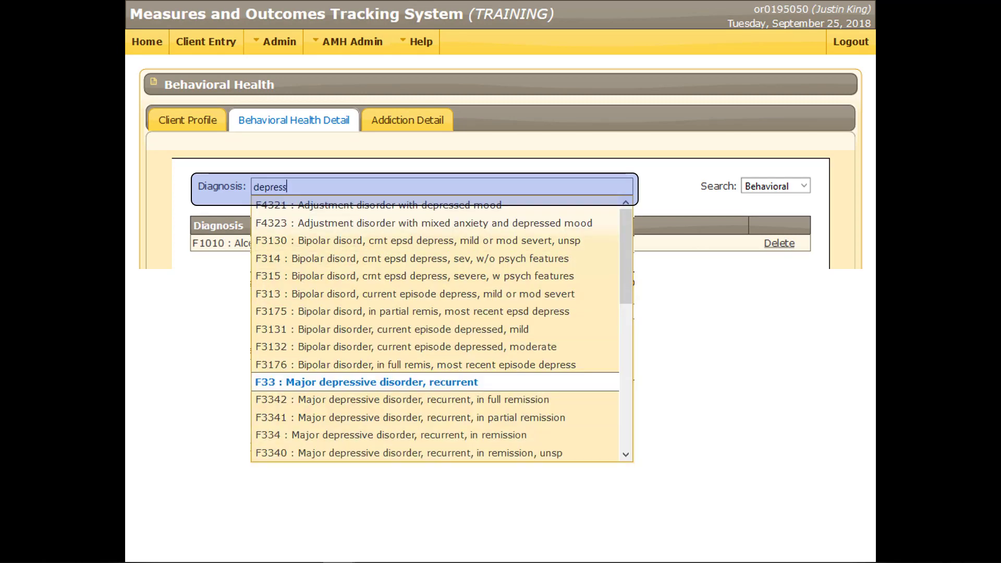
left_click(365, 381)
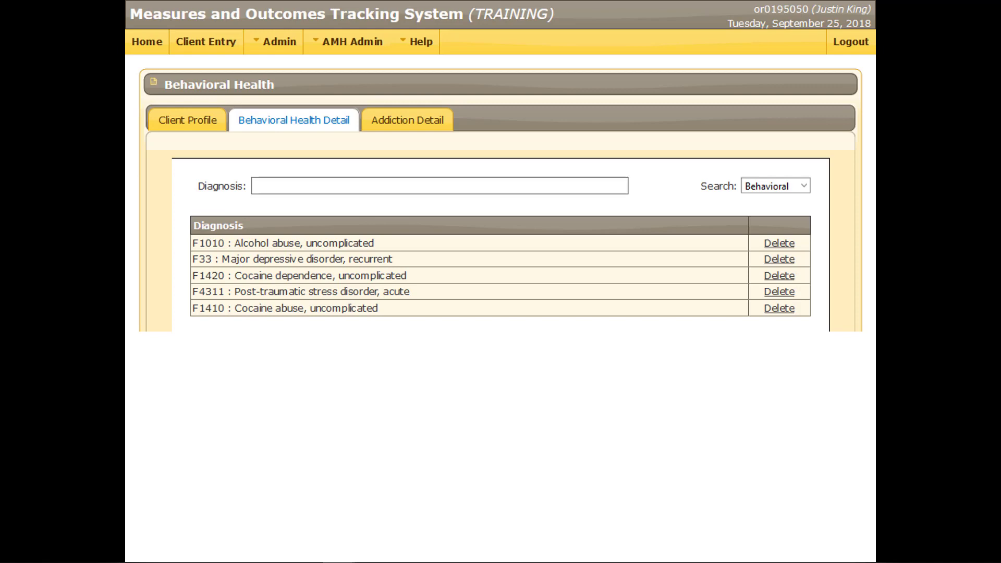
mouse_move(483, 509)
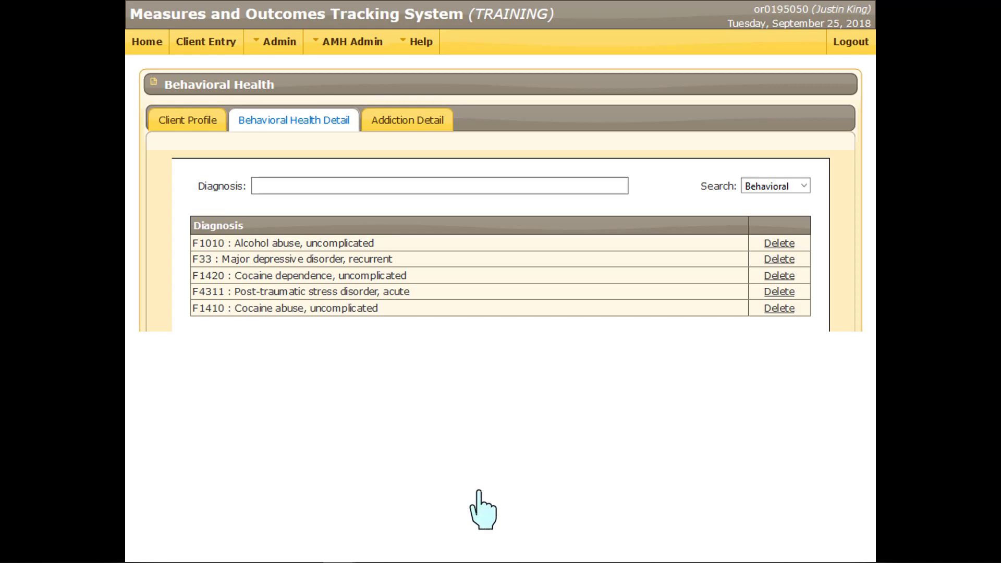
mouse_move(778, 292)
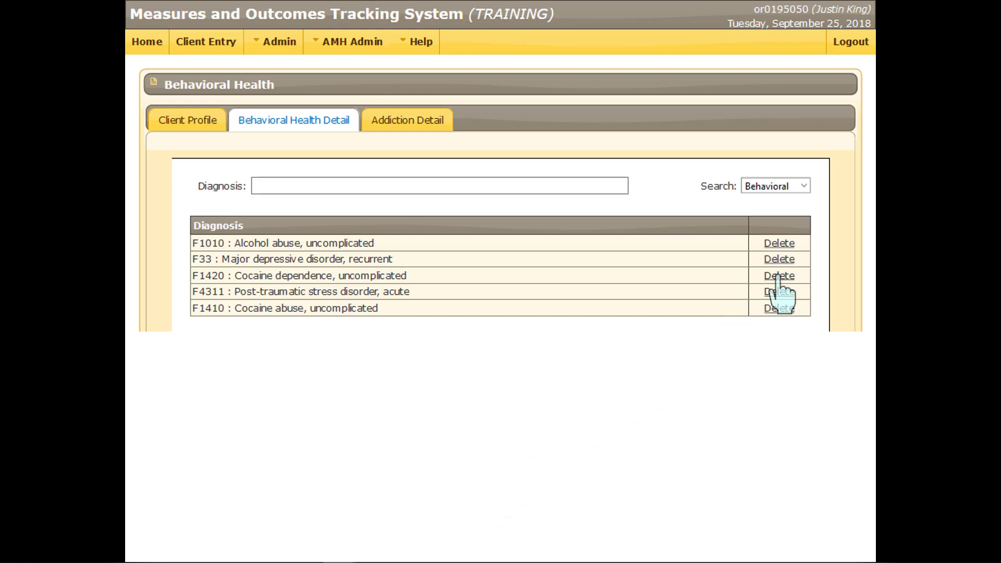
Delete the F1420 cocaine dependence diagnosis and confirm, leaving four diagnoses
left_click(778, 275)
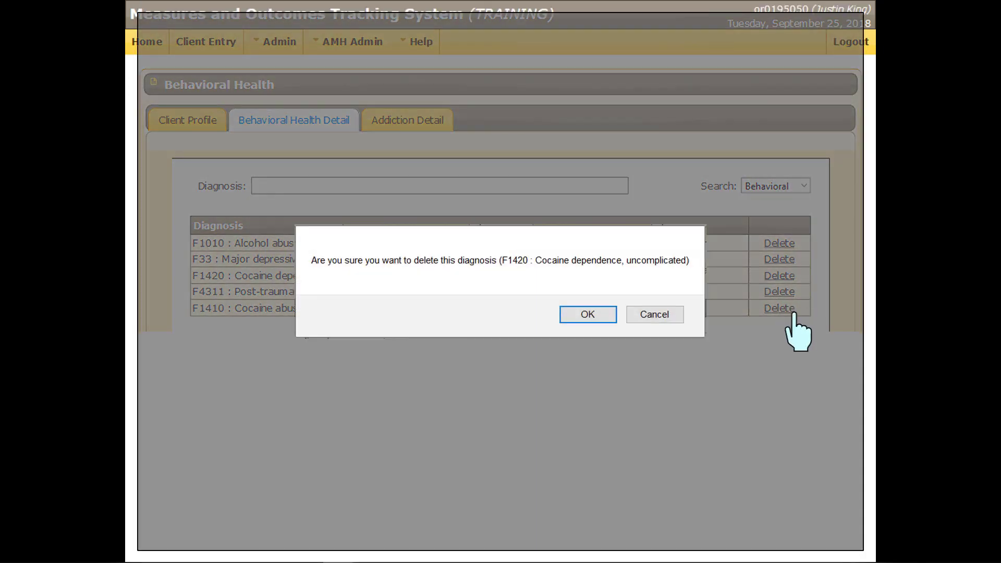
mouse_move(586, 314)
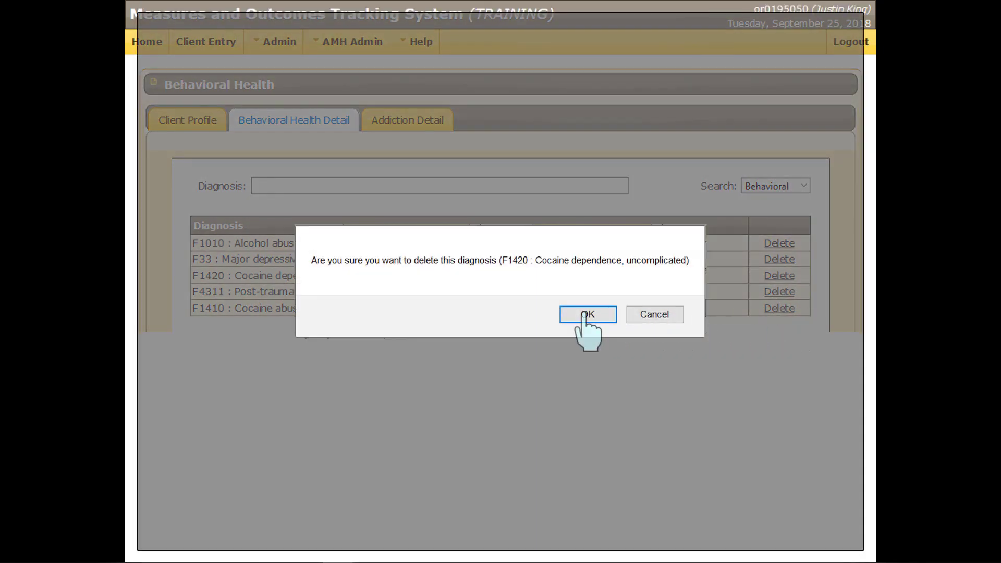
left_click(586, 314)
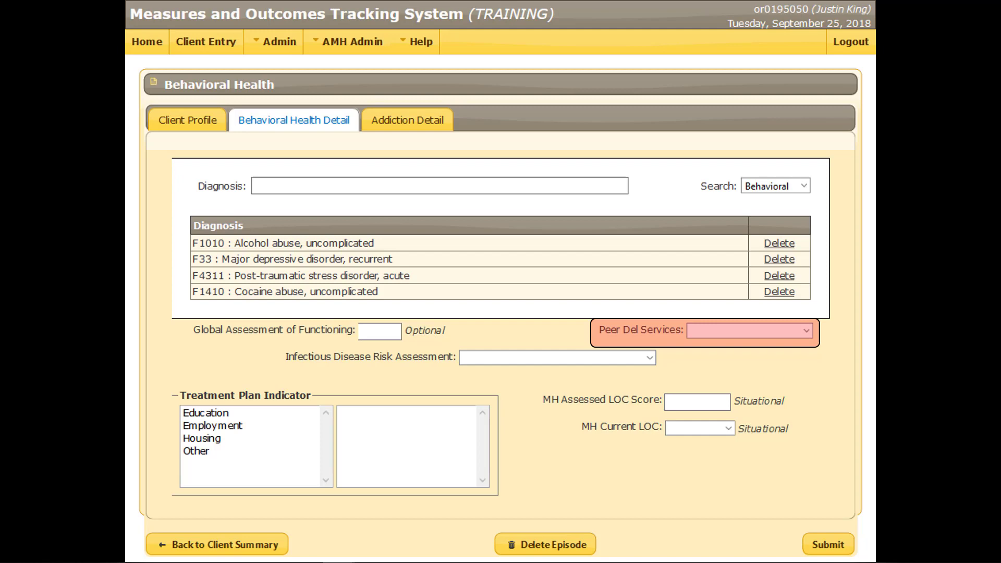
Record peer services received, Low-to-No infectious risk, and Residential current LOC with score 85
left_click(804, 330)
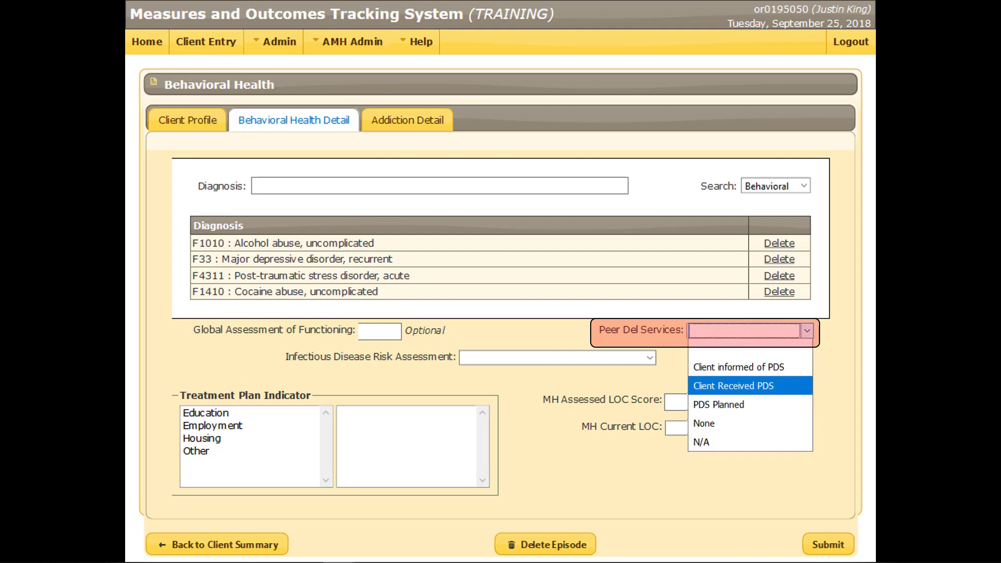
left_click(733, 384)
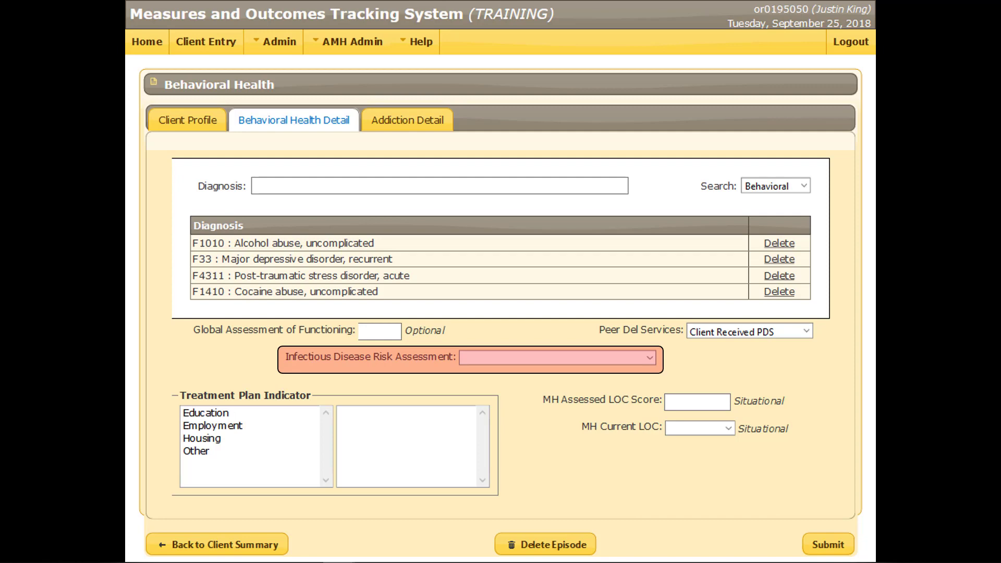
left_click(555, 358)
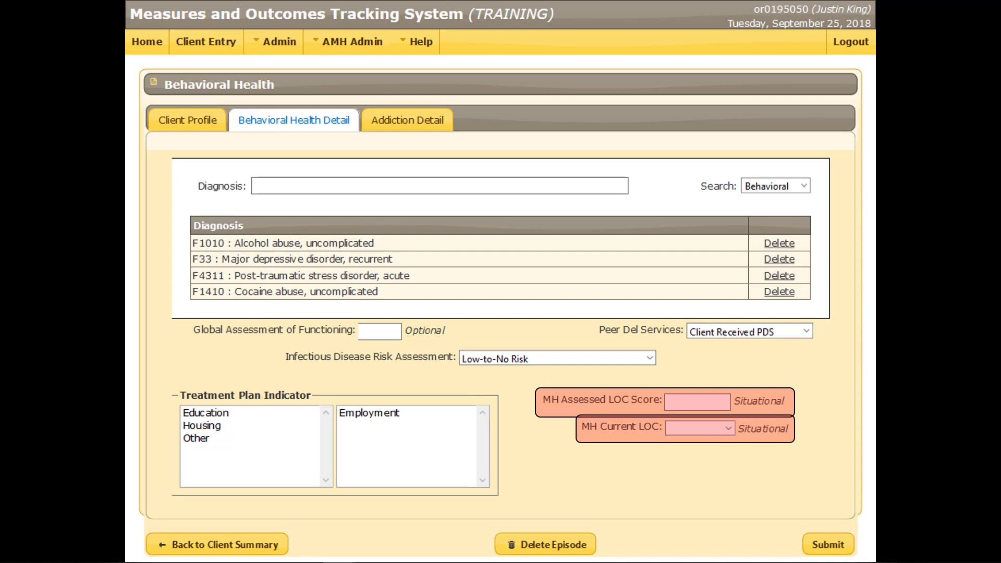
left_click(699, 428)
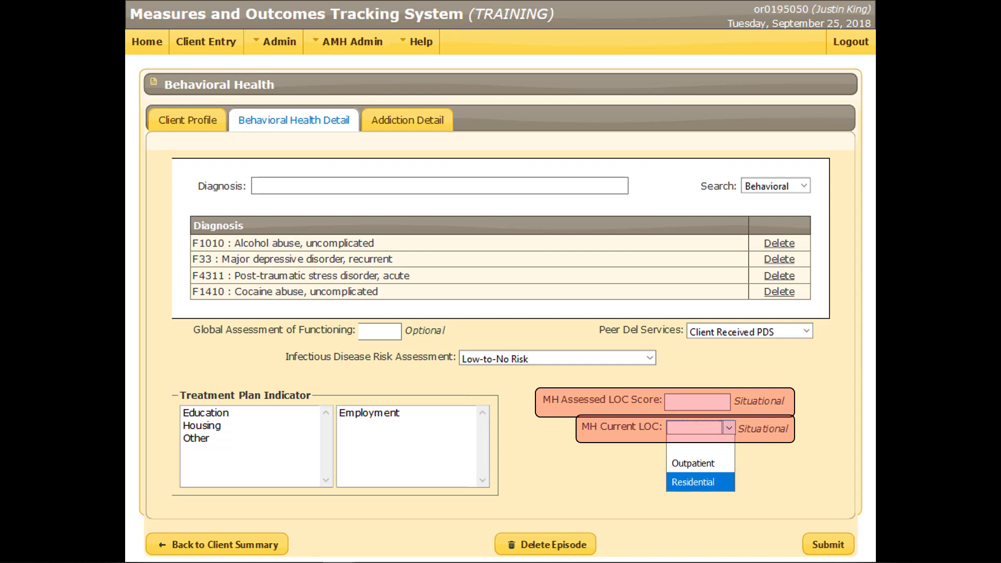
left_click(691, 481)
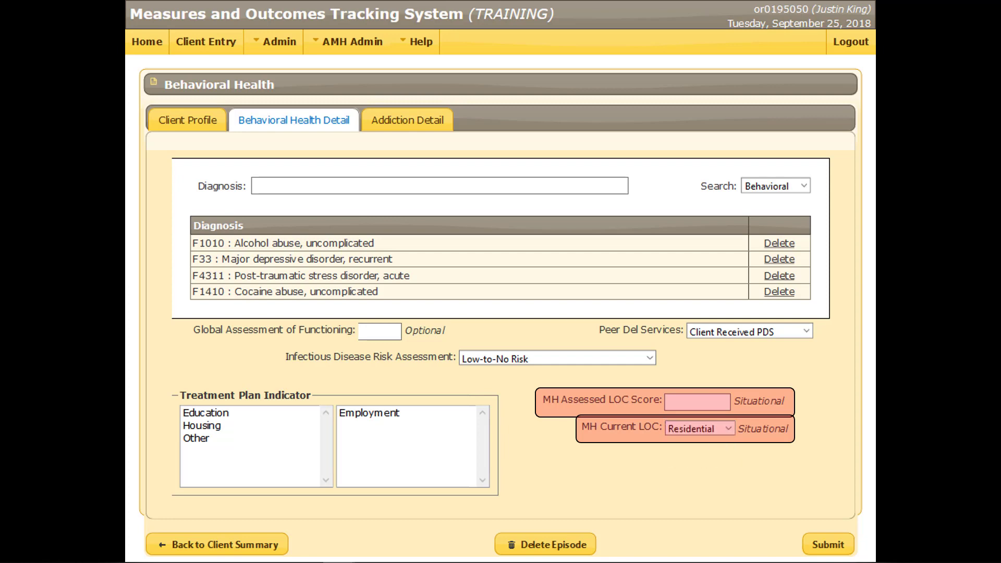
type("85")
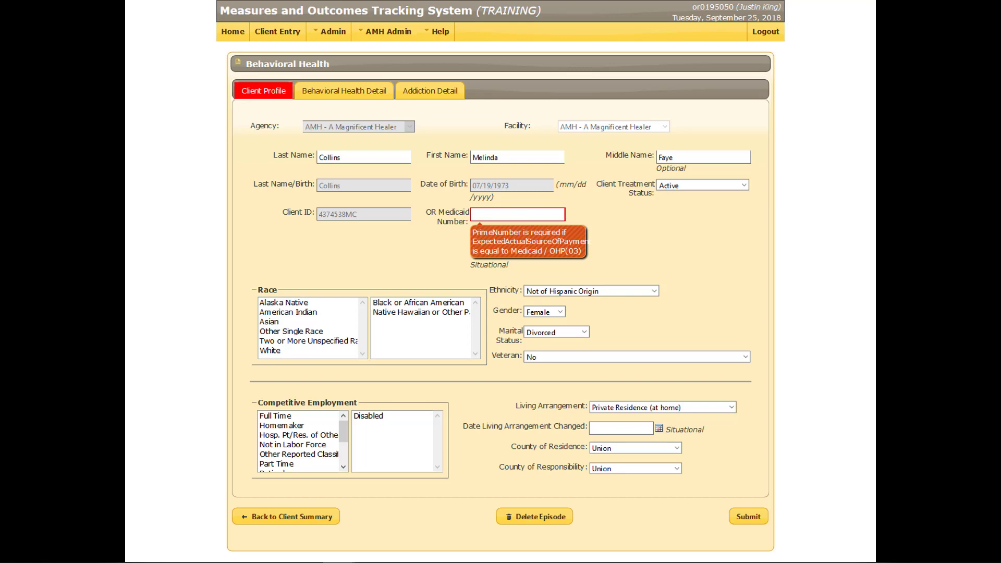
Enter OR Medicaid Number ZZ999Z9Z and submit the updated episode
type("ZZ999Z9Z")
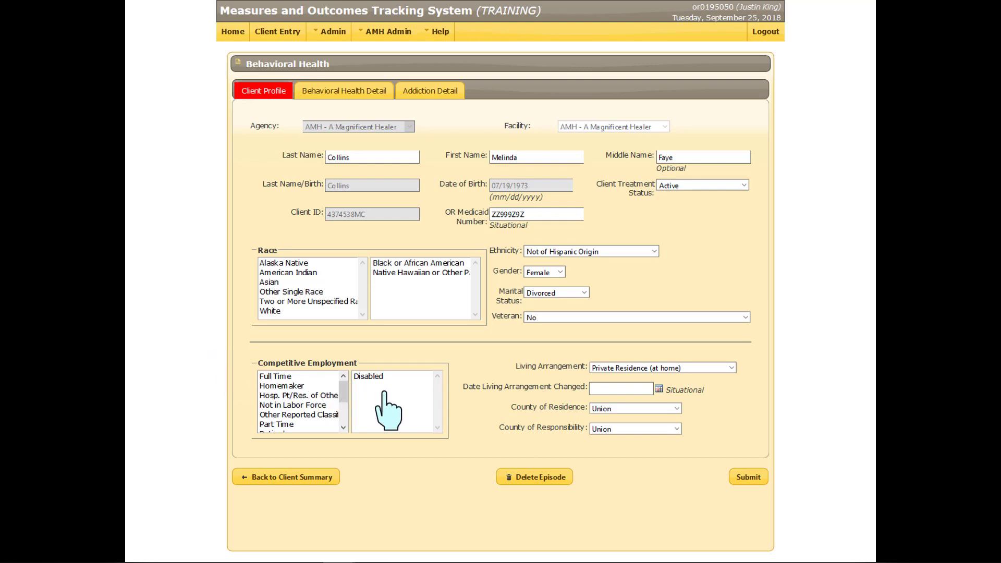
mouse_move(748, 485)
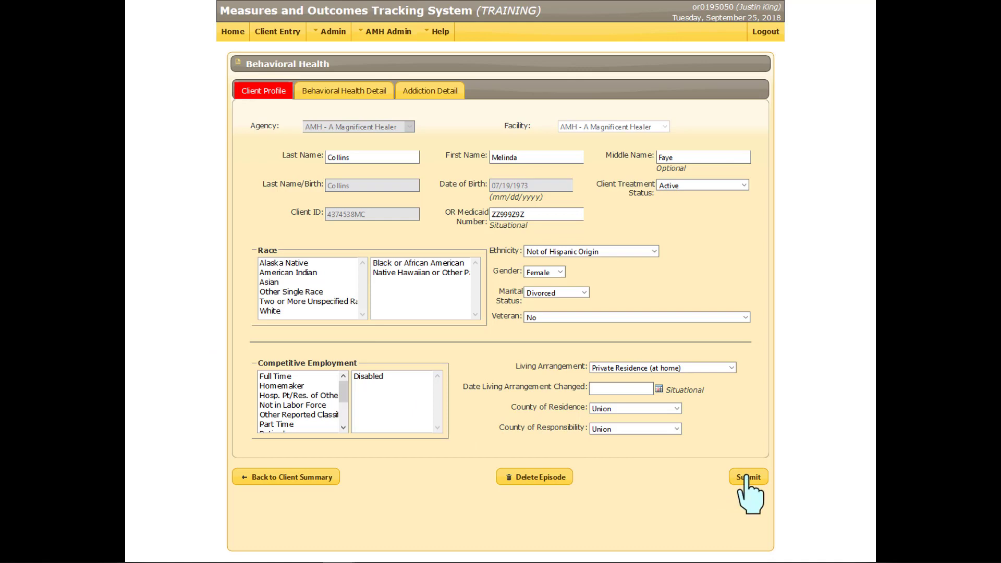
left_click(747, 477)
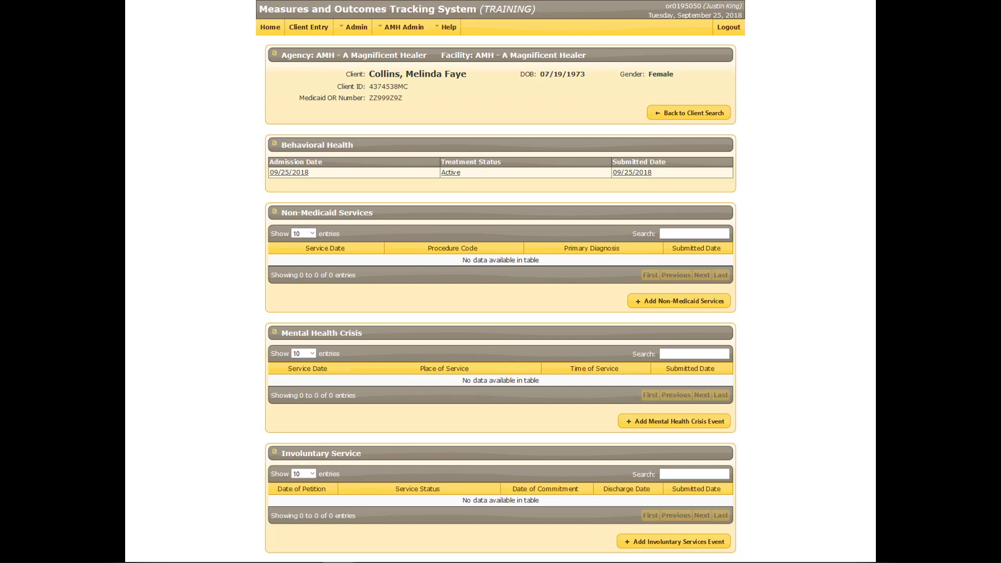
mouse_move(331, 301)
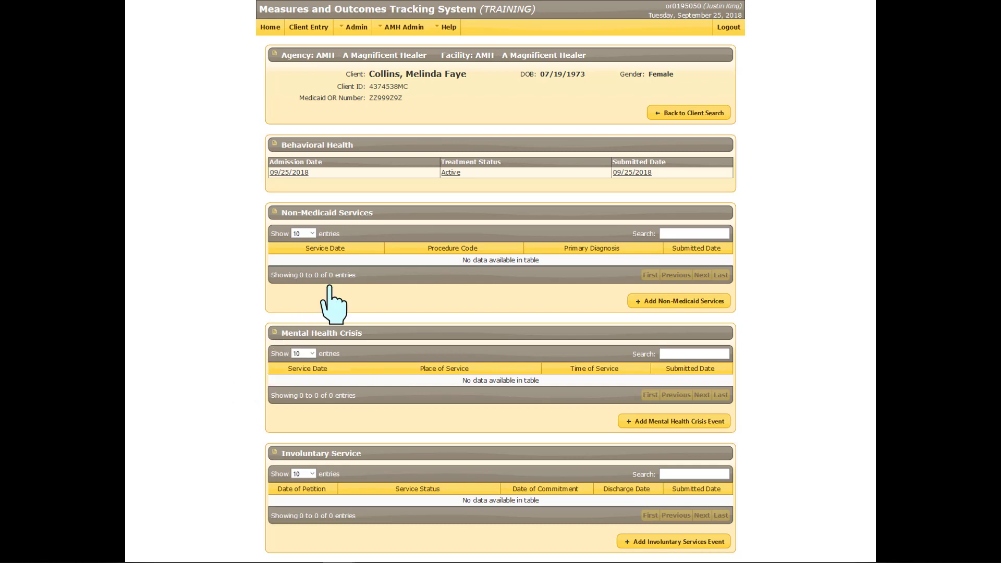
mouse_move(450, 172)
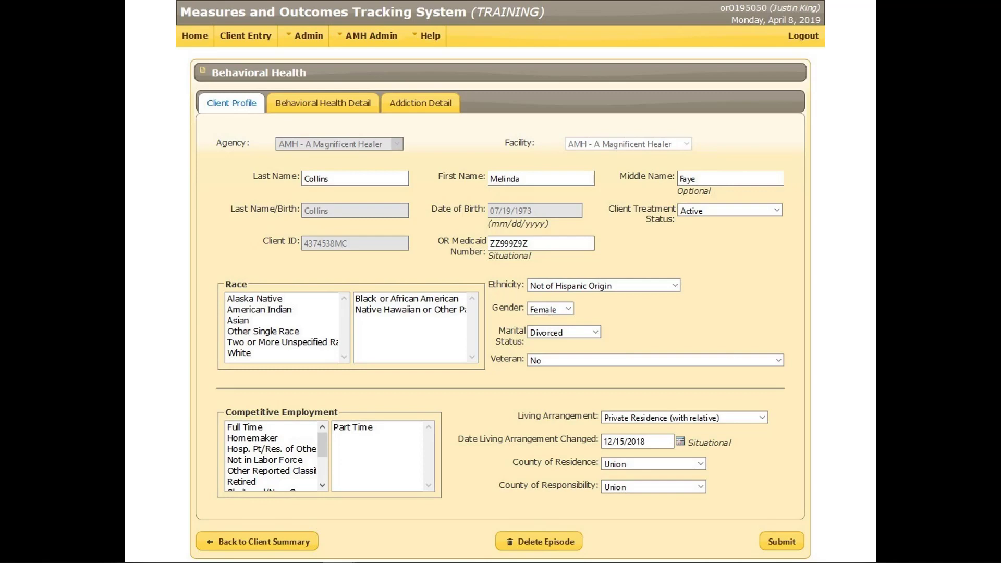
mouse_move(268, 185)
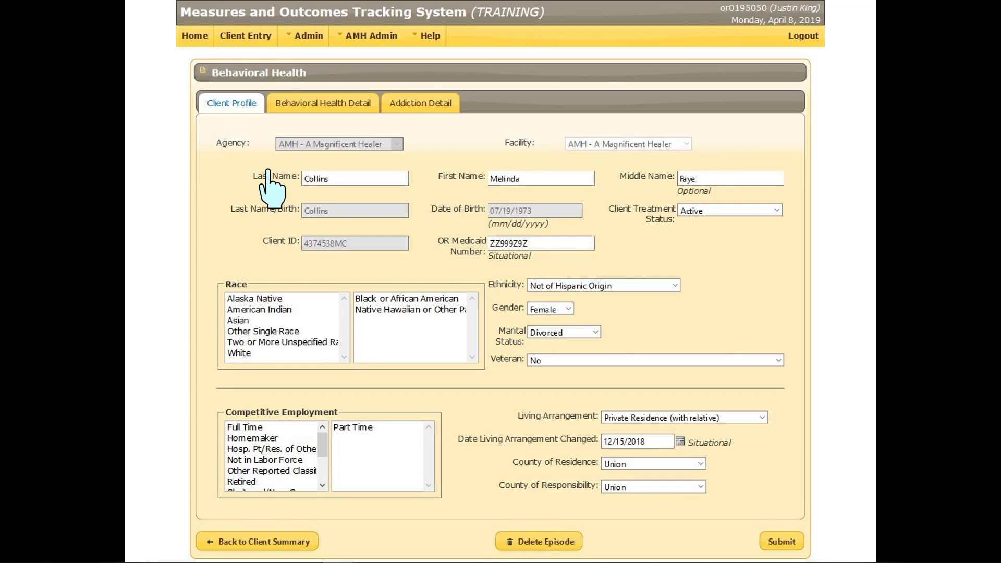
mouse_move(309, 112)
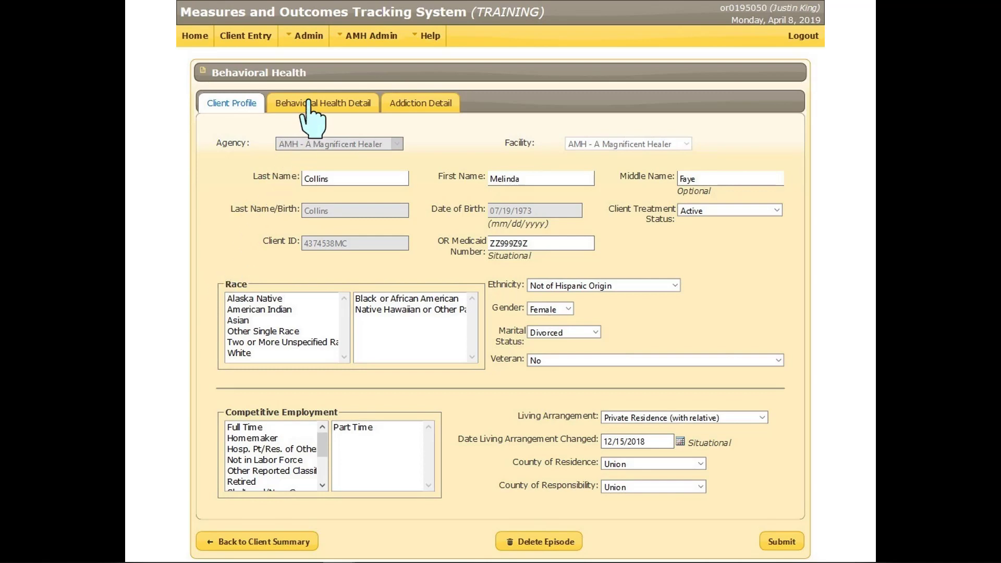
Set household monthly income to 2250 from Wages/Salary, then return to the client profile
left_click(323, 103)
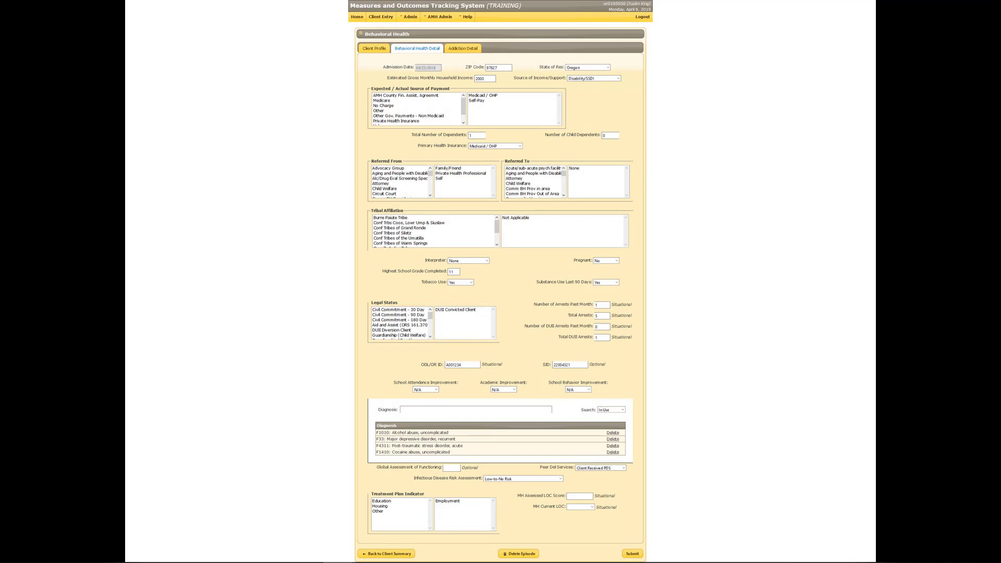
left_click(631, 554)
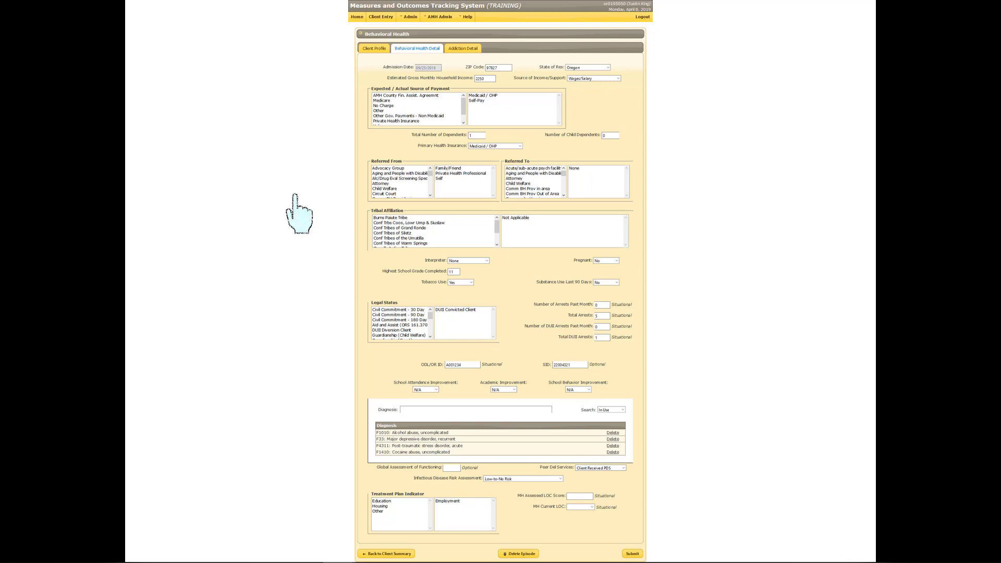
mouse_move(375, 58)
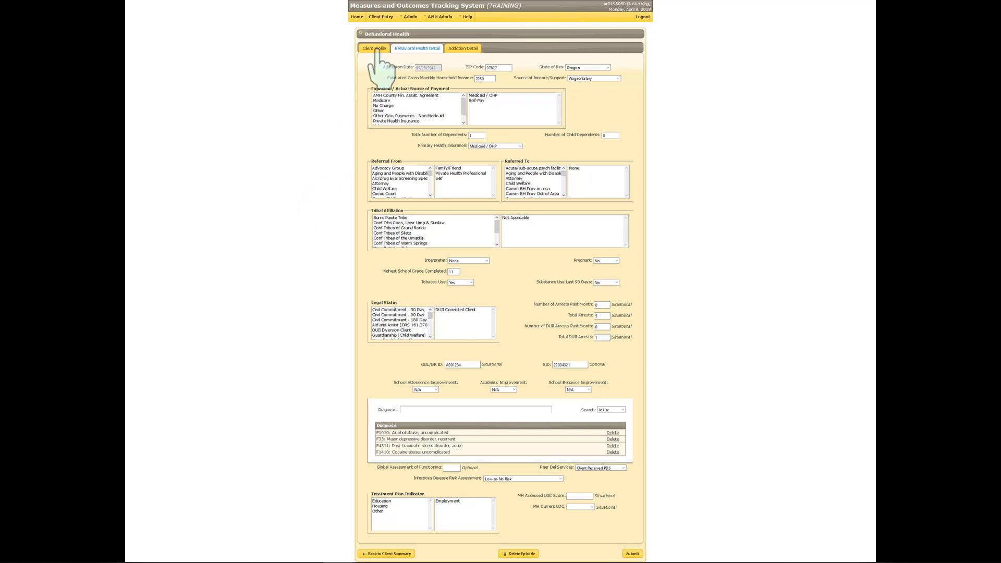
left_click(374, 48)
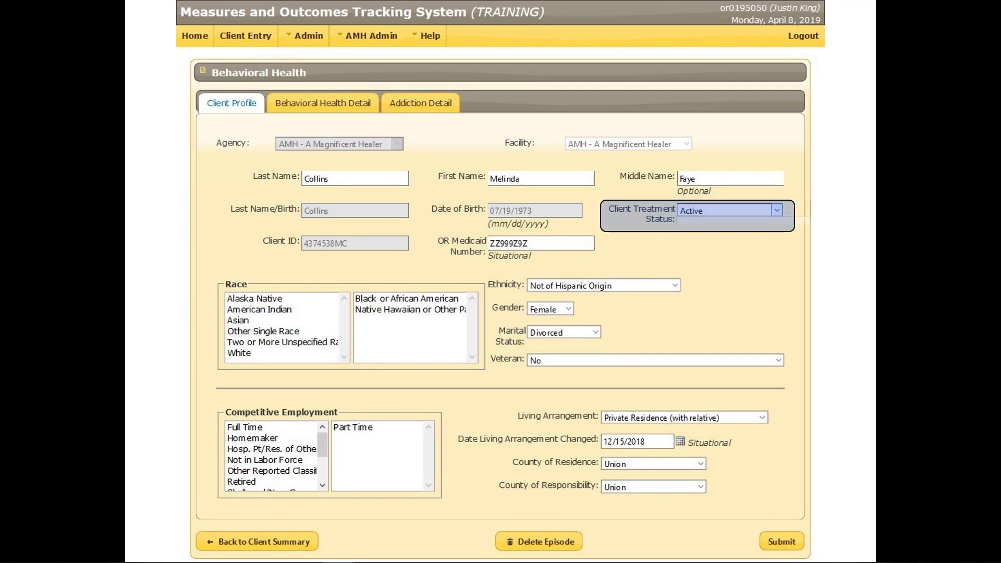
Change the Client Treatment Status dropdown from Active to Tx Completed
left_click(728, 210)
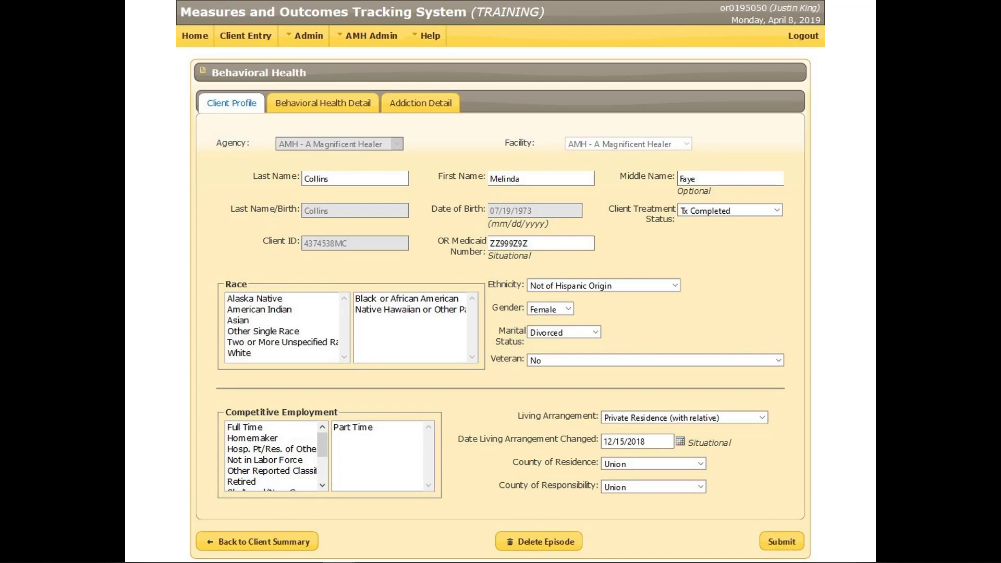
left_click(780, 540)
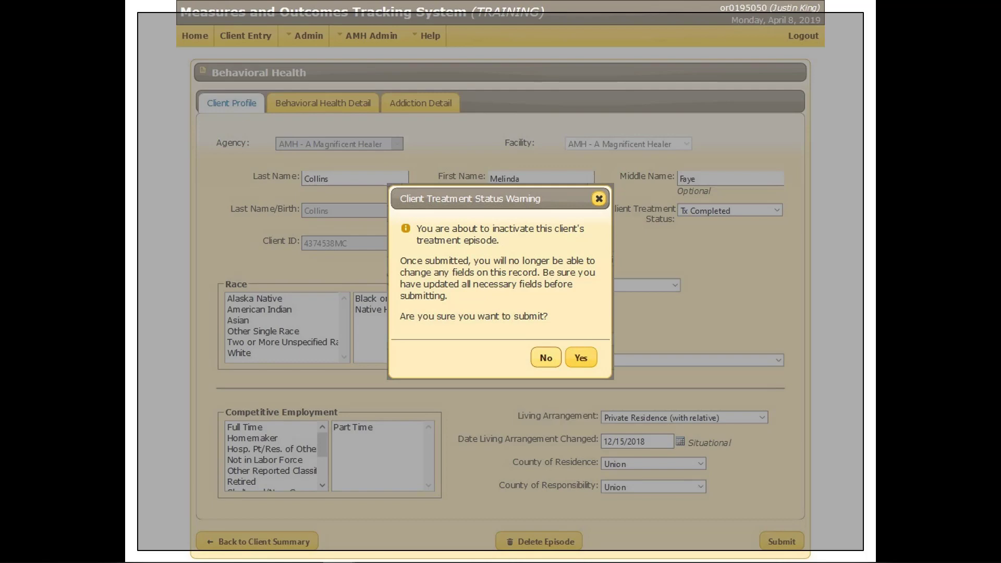
mouse_move(752, 492)
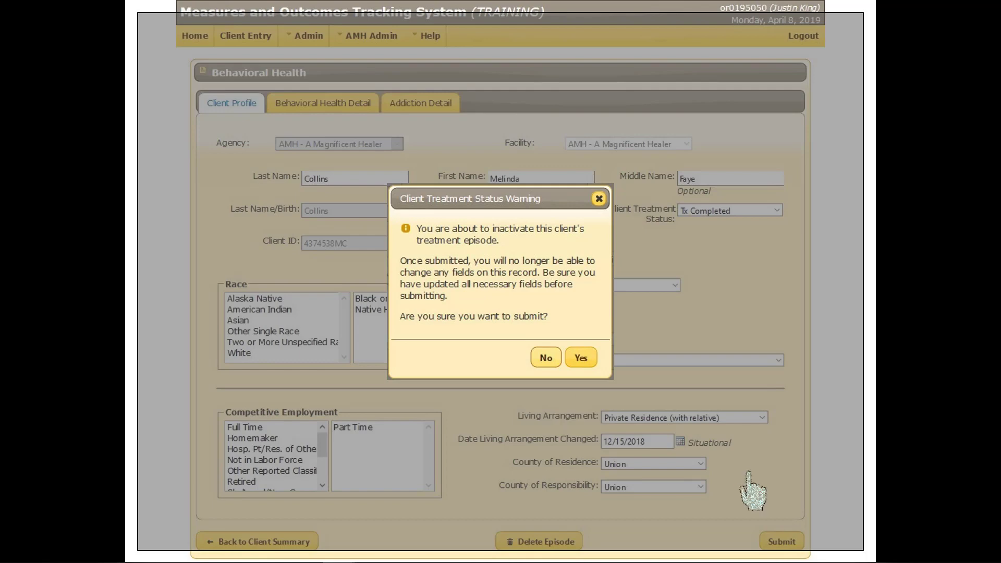
mouse_move(580, 358)
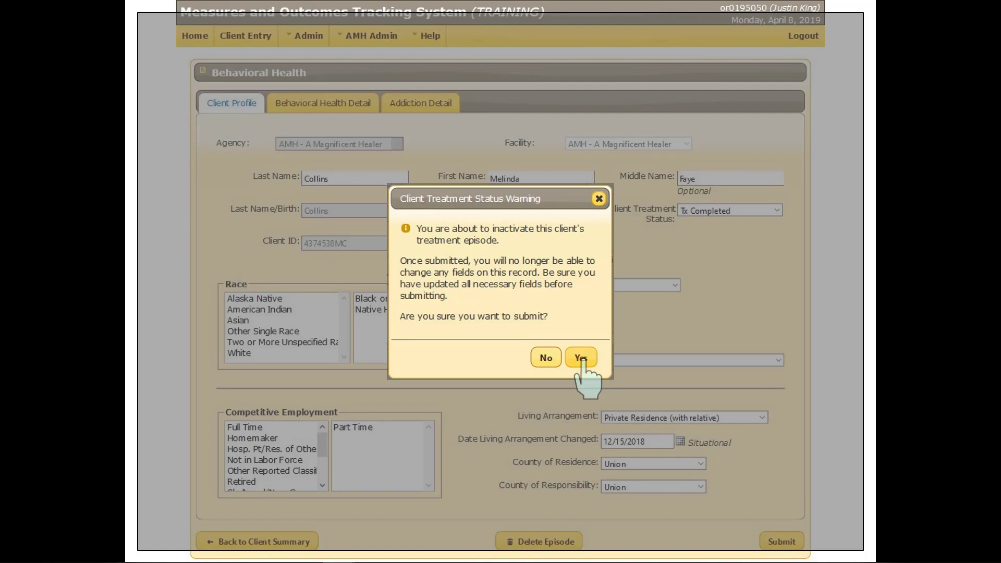
Confirm inactivating the episode so it is submitted as Tx Completed on 04/08/2019
left_click(580, 357)
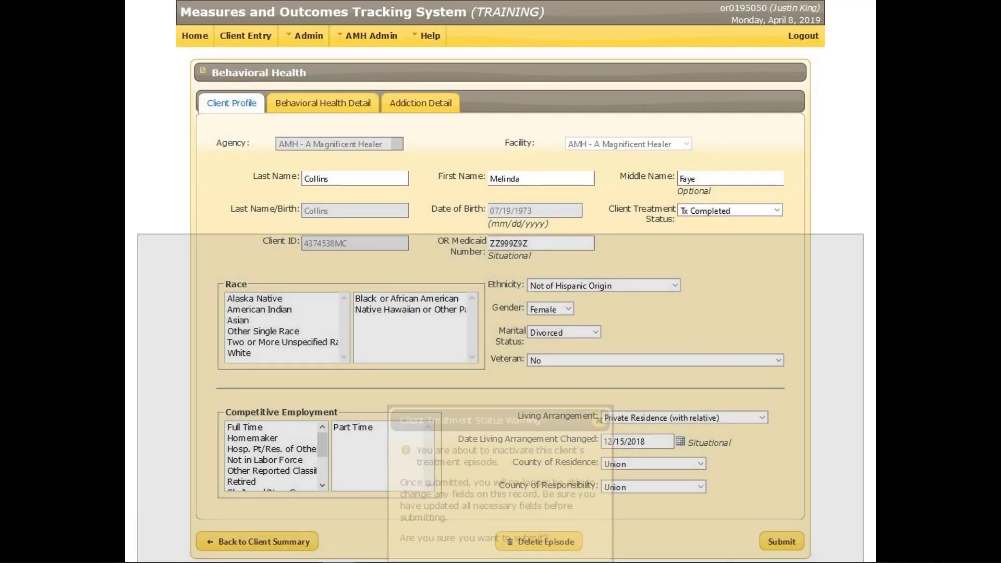
left_click(781, 541)
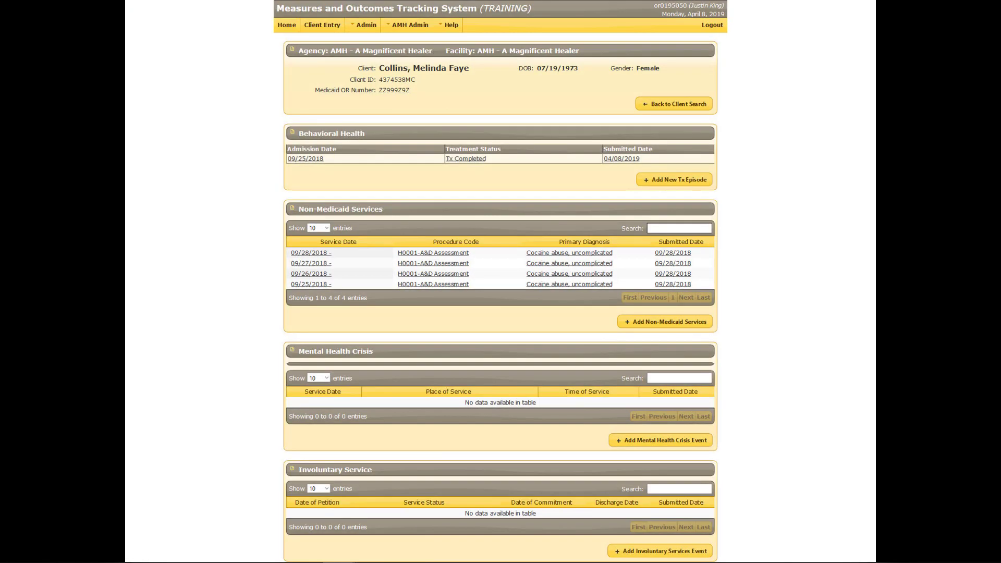